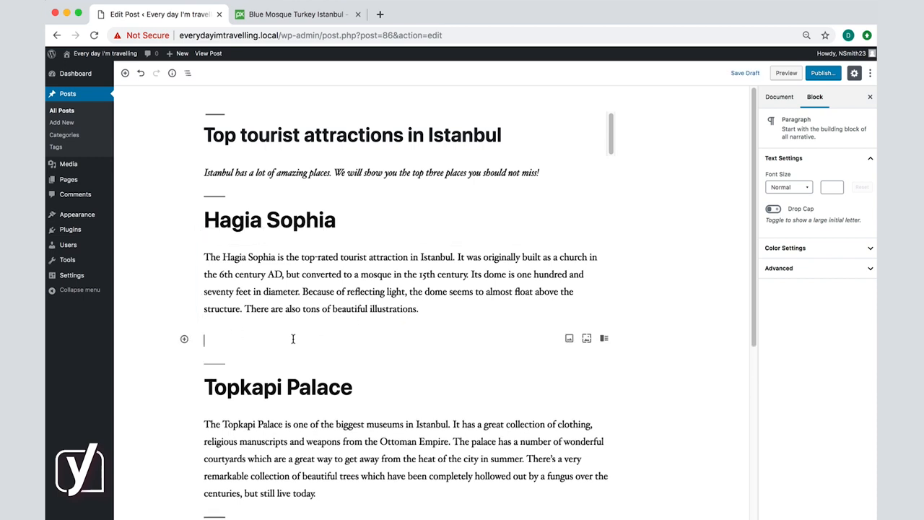
# - Insert an empty Image block from Most Used below the Hagia Sophia paragraph
pyautogui.click(185, 338)
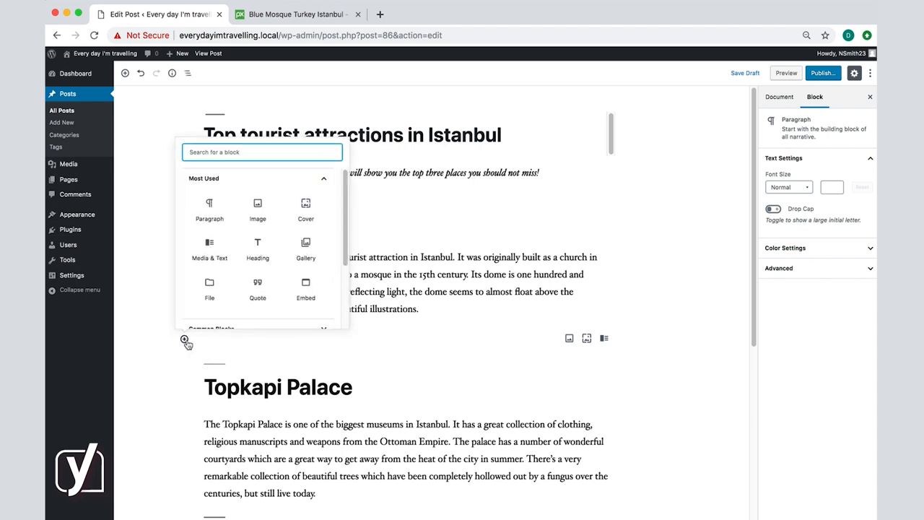
pyautogui.click(257, 210)
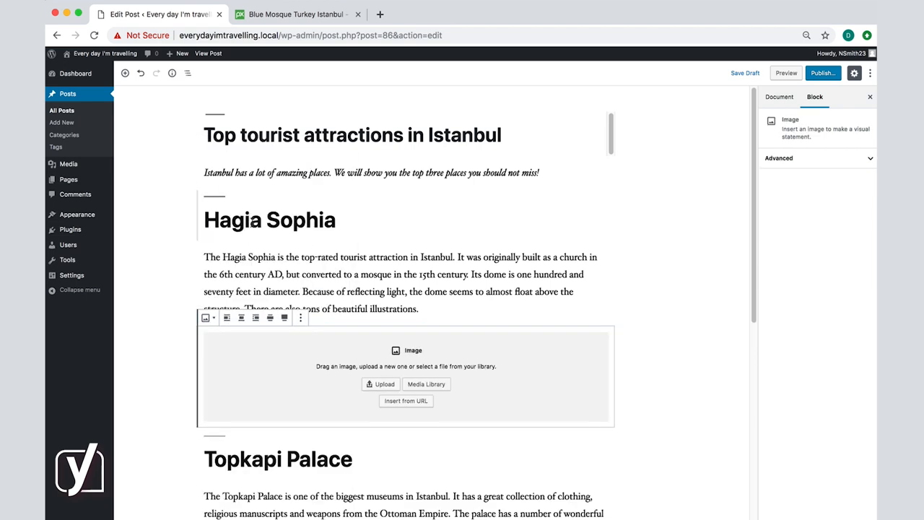
pyautogui.scroll(-3)
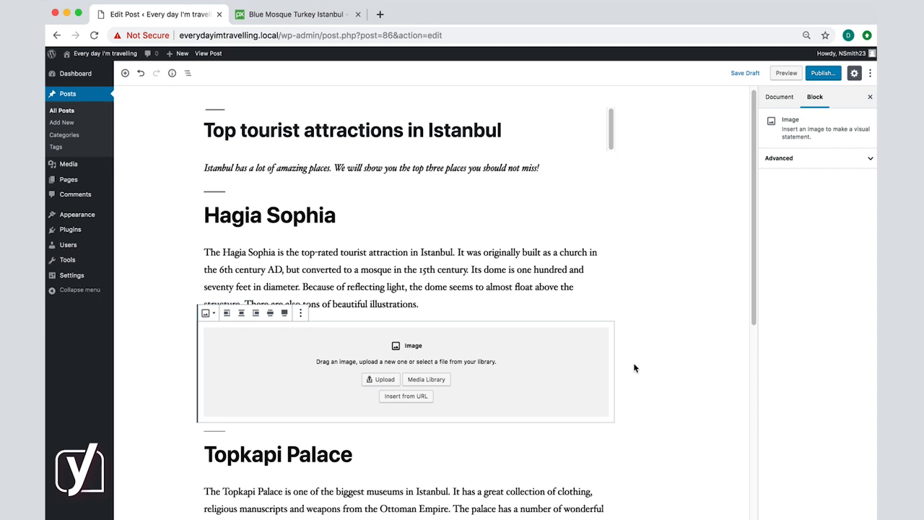
pyautogui.moveTo(567, 384)
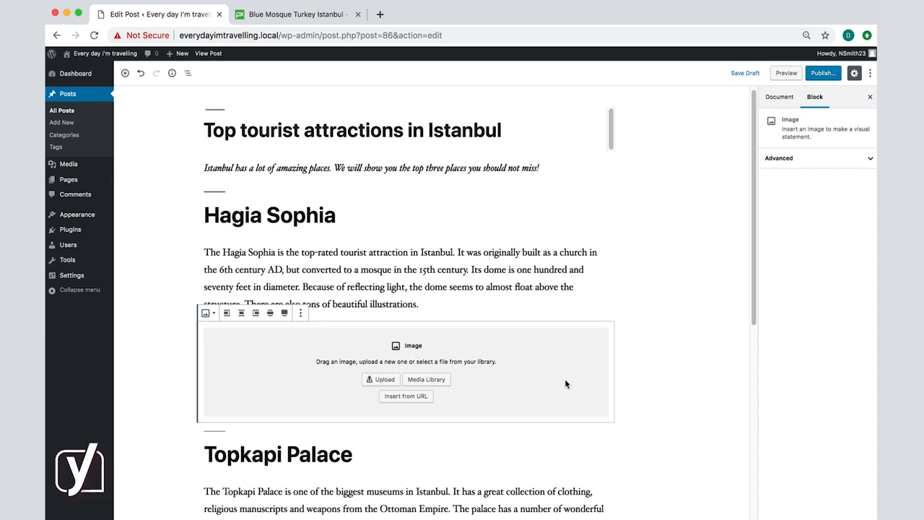
pyautogui.moveTo(381, 379)
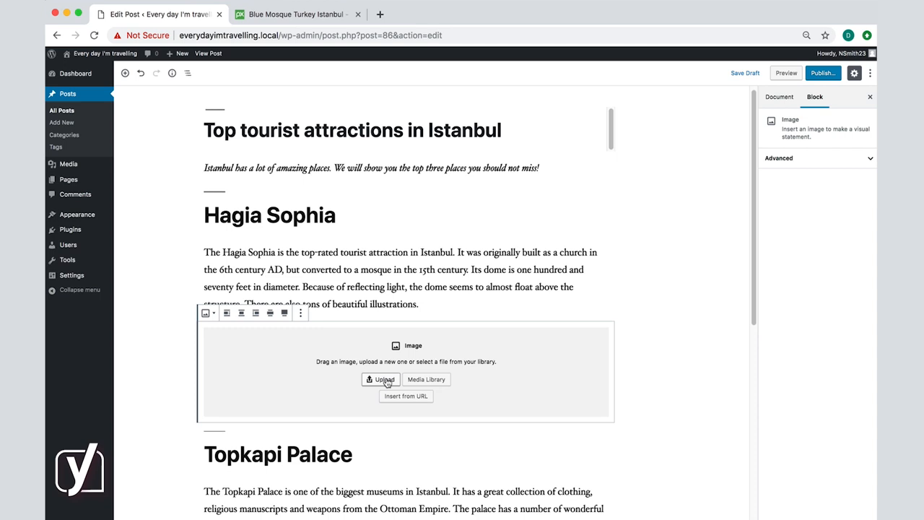
# - Start an upload into the image block and pick Hagia_Sophia1.jpg from the Turkey folder
pyautogui.click(382, 379)
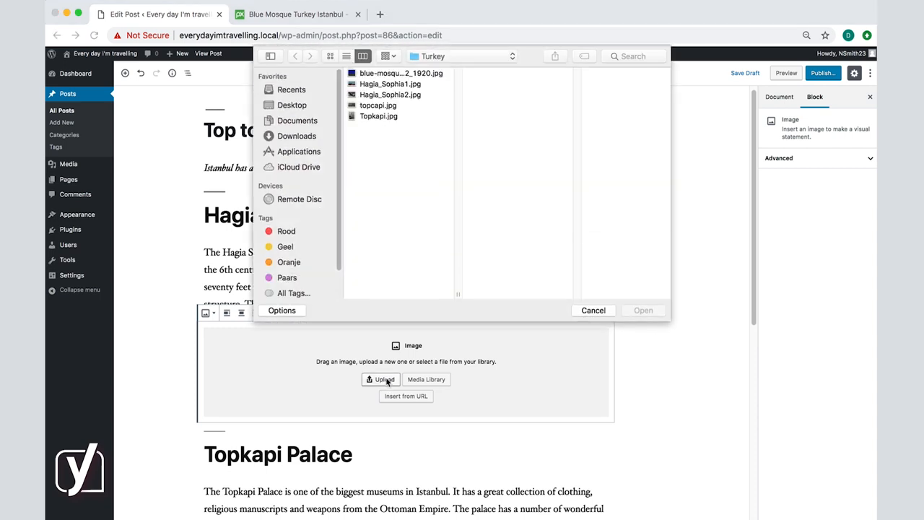
pyautogui.moveTo(457, 364)
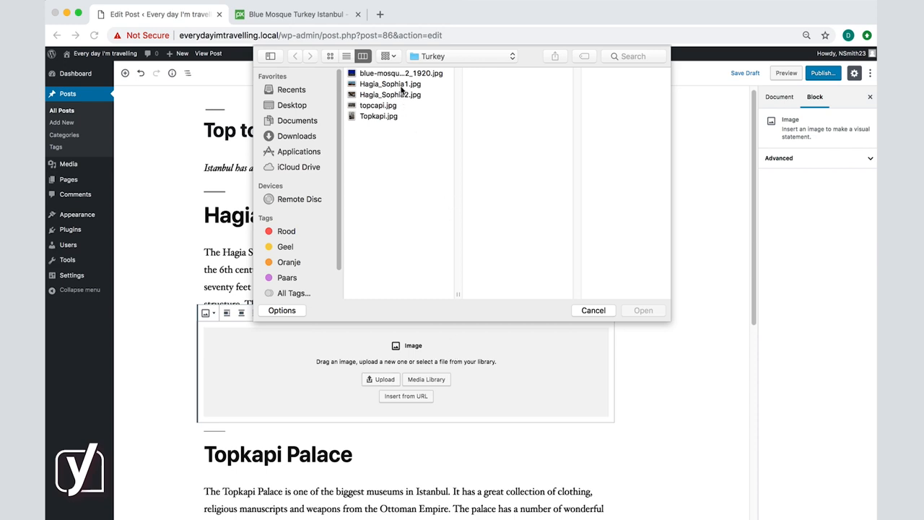
pyautogui.click(390, 84)
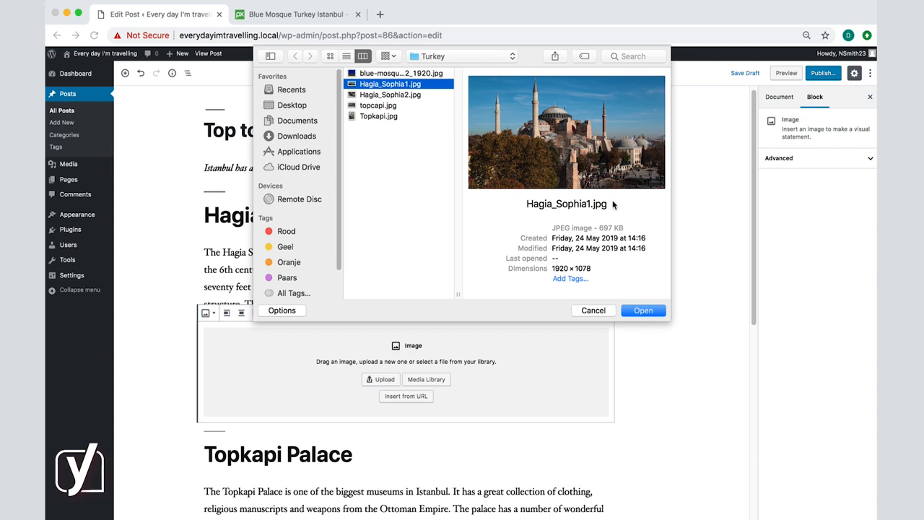
pyautogui.moveTo(650, 315)
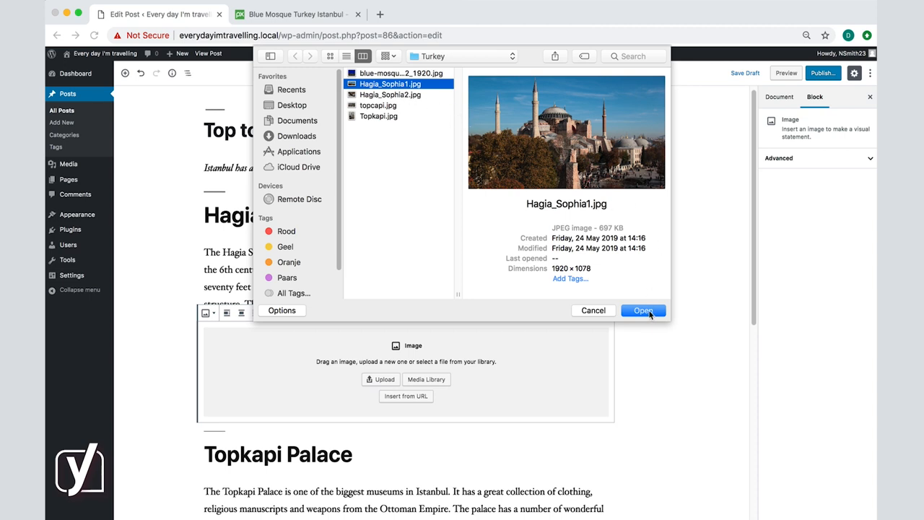
# - Upload the Hagia Sophia photo and caption it 'Hagia Sophia'
pyautogui.click(641, 309)
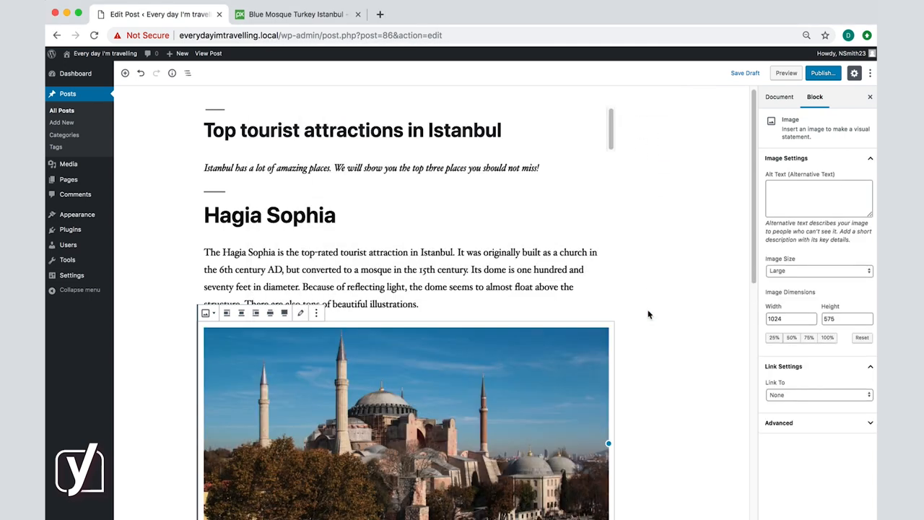
pyautogui.scroll(-3)
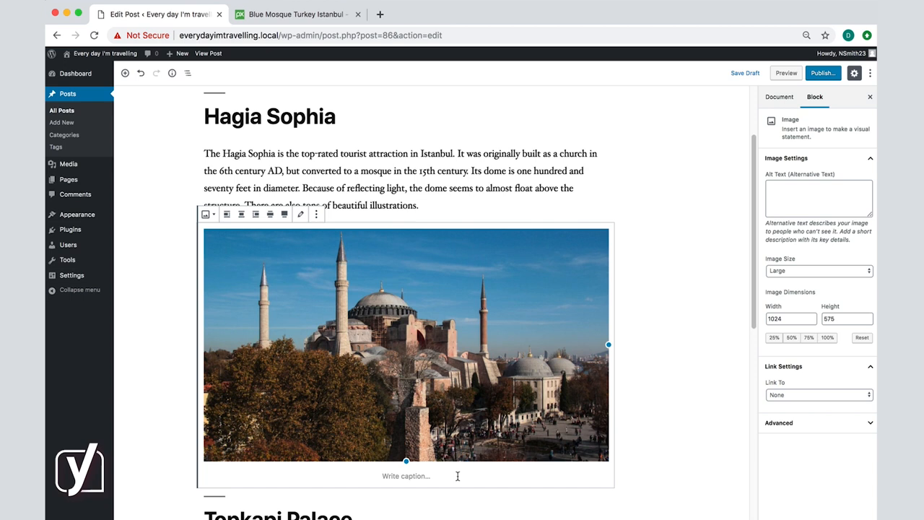
pyautogui.click(405, 475)
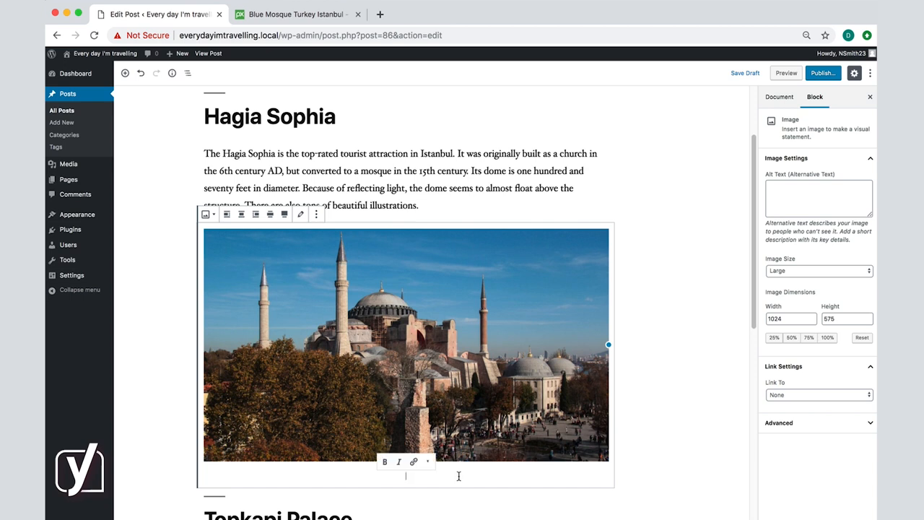
pyautogui.write('Hagia Sophia')
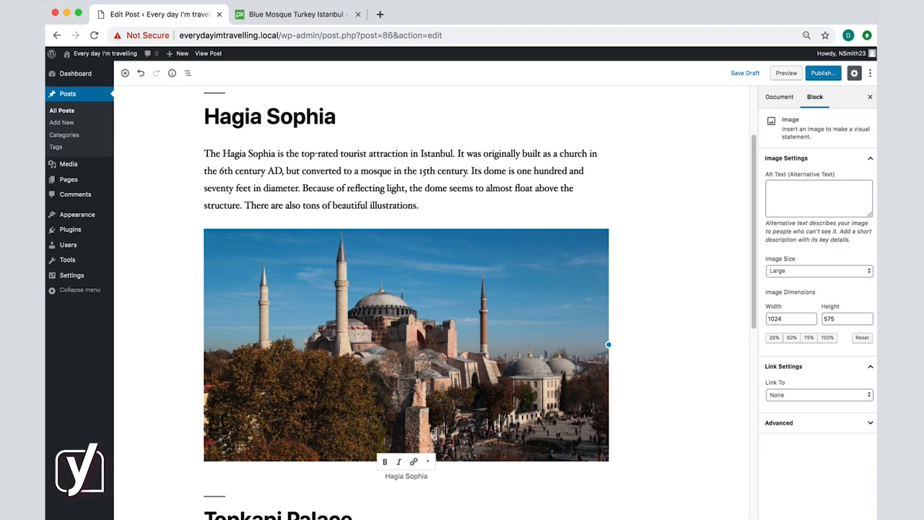
pyautogui.click(406, 344)
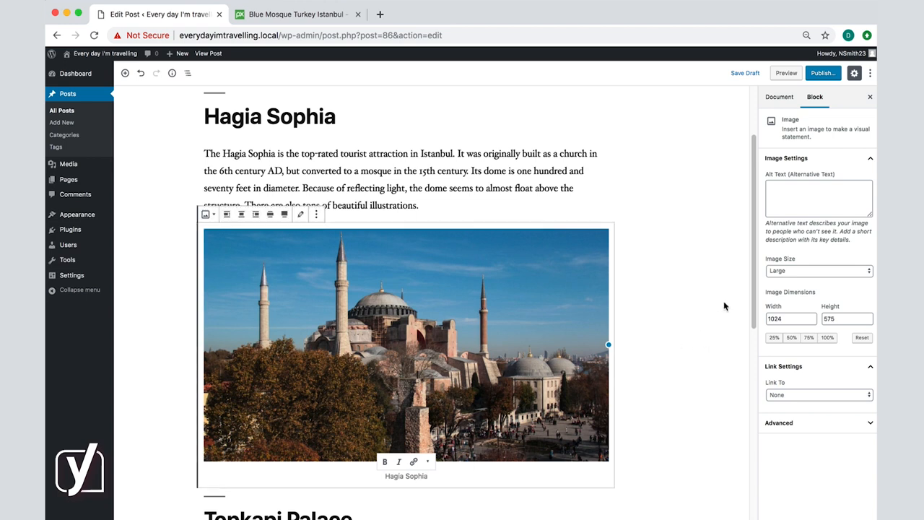
pyautogui.click(780, 95)
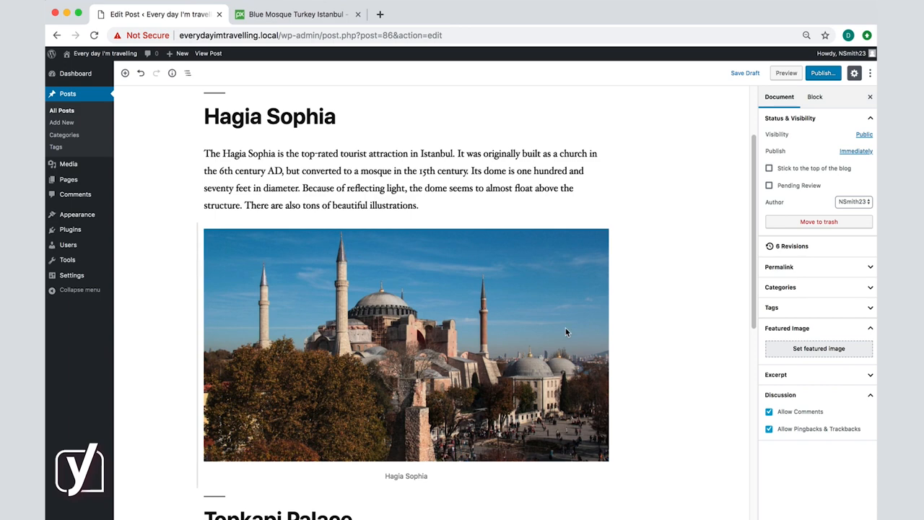
pyautogui.click(406, 344)
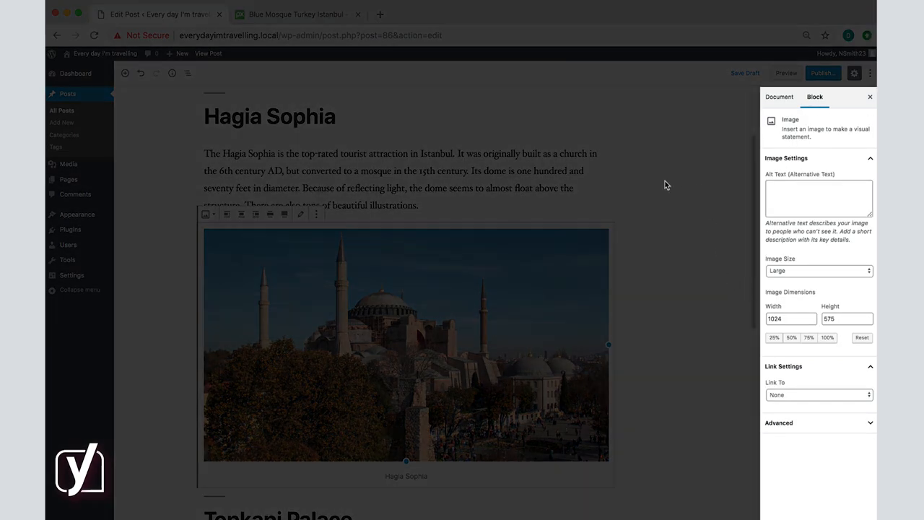
pyautogui.moveTo(666, 140)
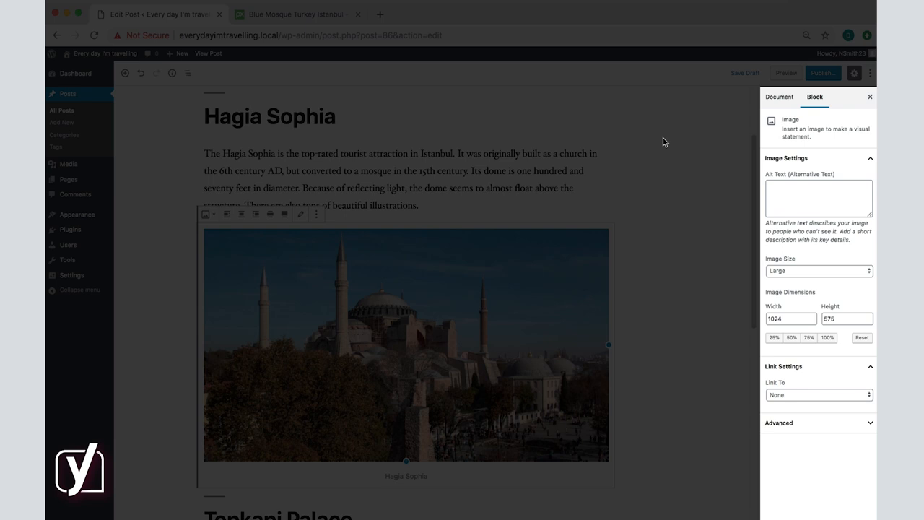
pyautogui.moveTo(719, 168)
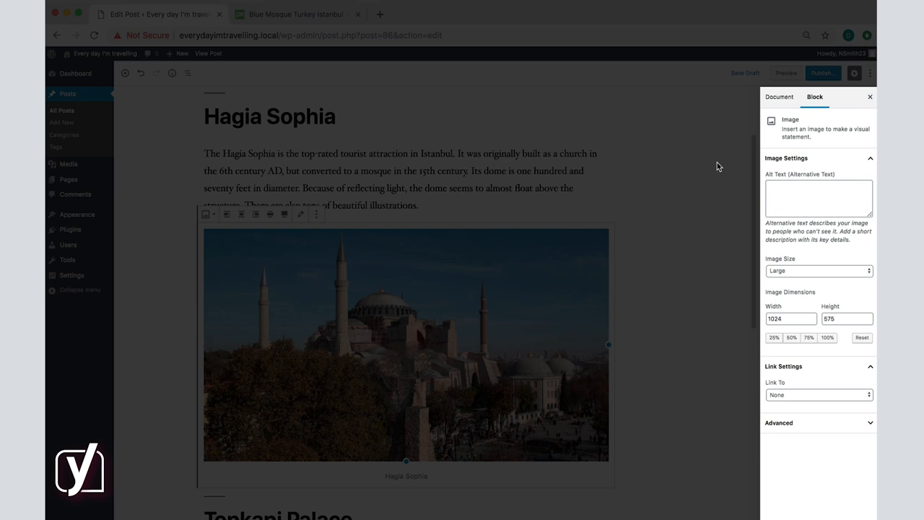
pyautogui.moveTo(716, 165)
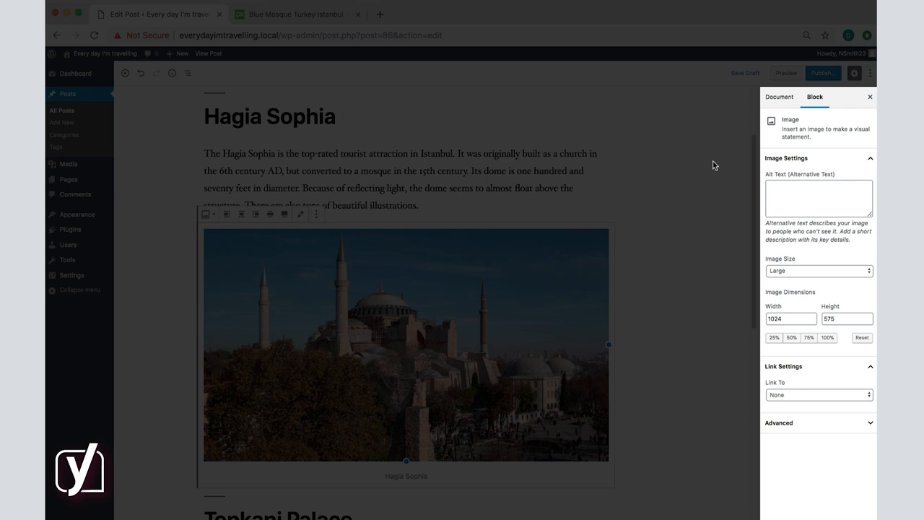
pyautogui.moveTo(759, 283)
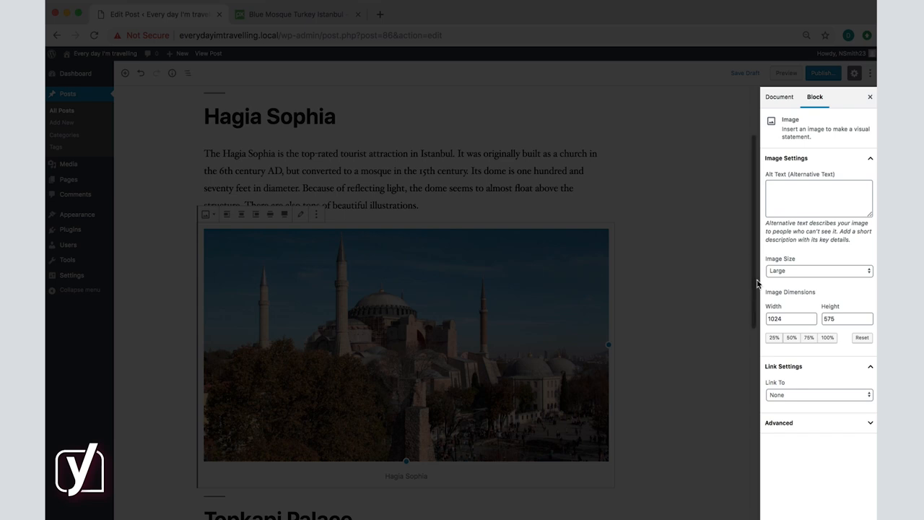
pyautogui.click(819, 271)
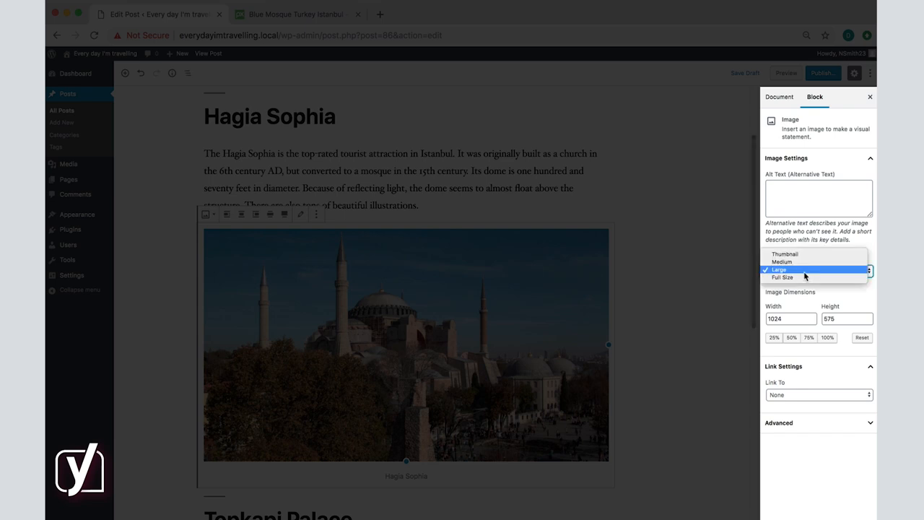
pyautogui.click(781, 270)
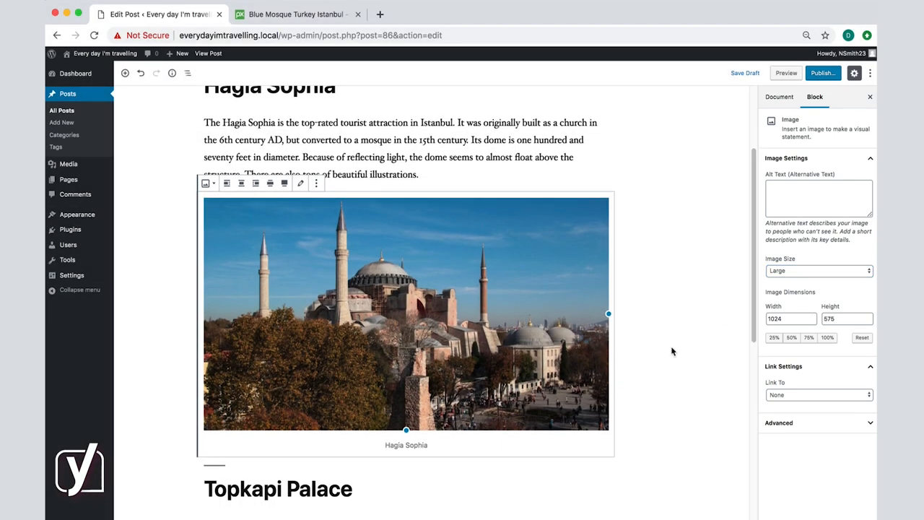
pyautogui.moveTo(556, 330)
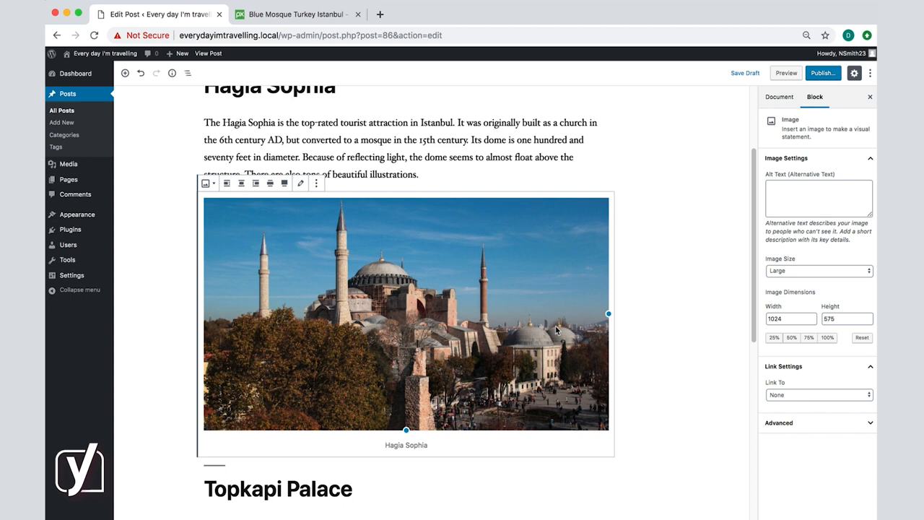
pyautogui.moveTo(606, 329)
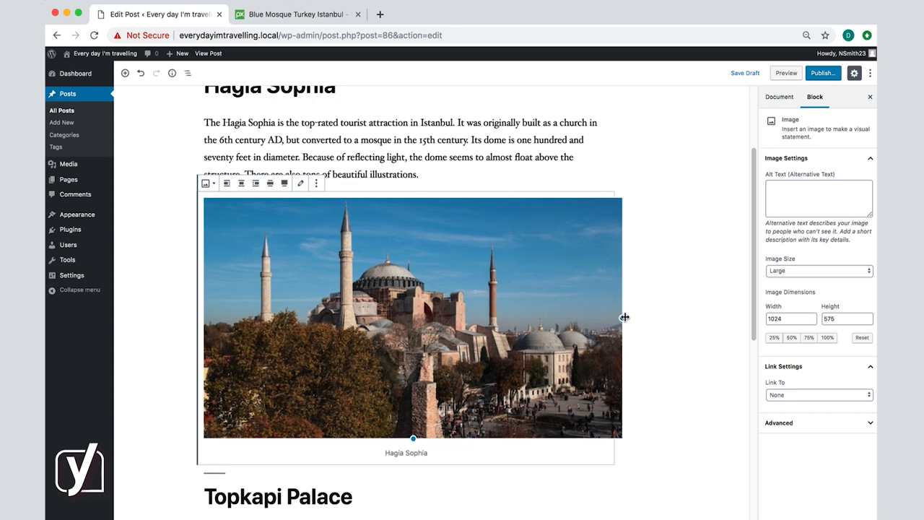
# - Drag the Hagia Sophia photo's resize handle to shrink it to about 909 × 510
pyautogui.moveTo(623, 318); pyautogui.dragTo(648, 323)
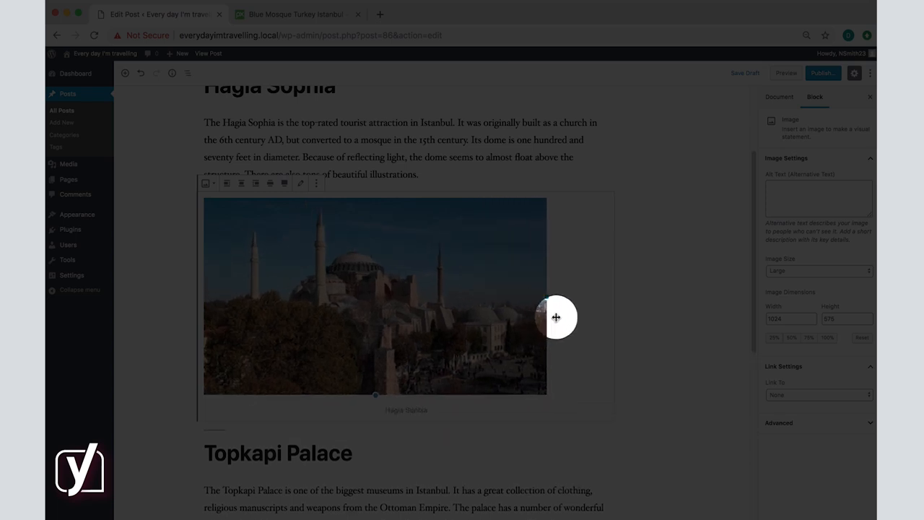
pyautogui.moveTo(556, 316); pyautogui.dragTo(599, 312)
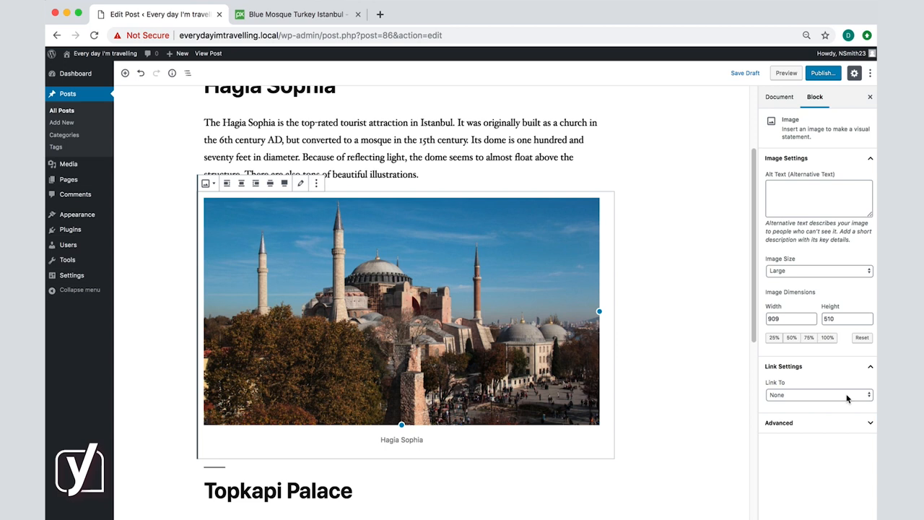
# - Review the photo's link options and keep the link setting at None
pyautogui.click(819, 394)
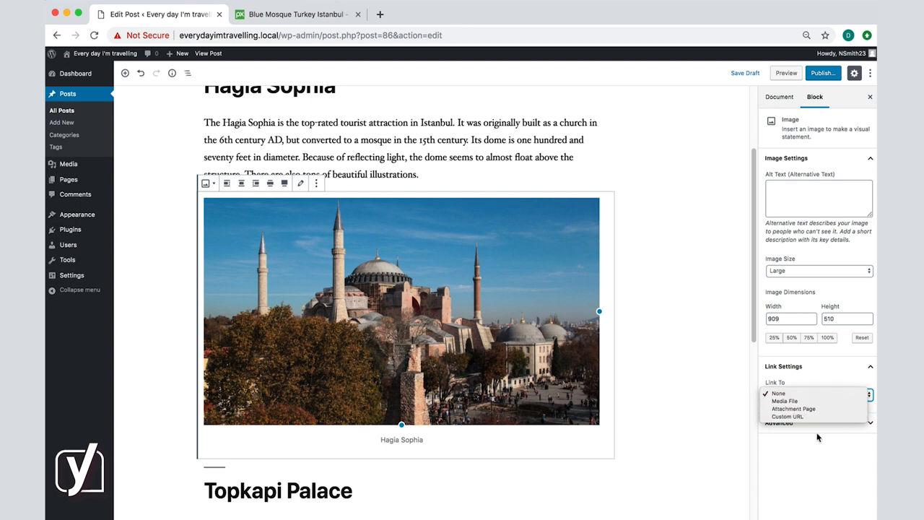
pyautogui.click(778, 393)
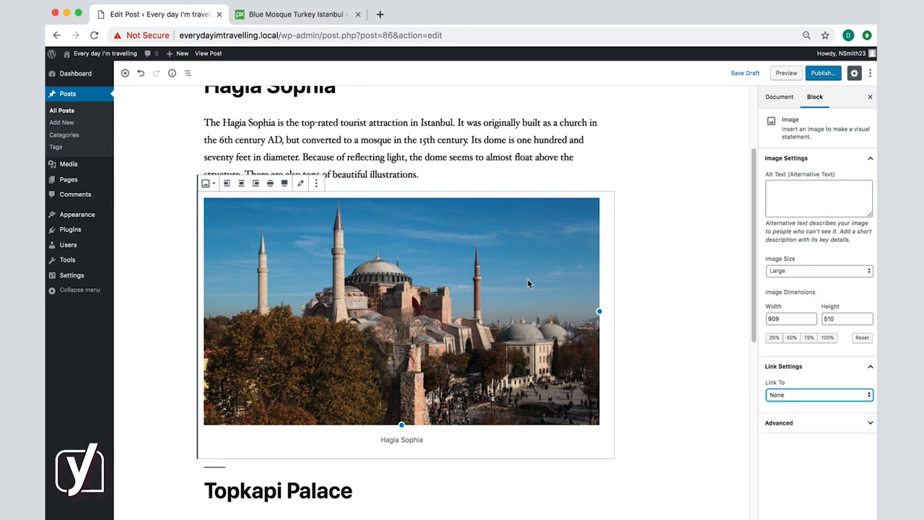
pyautogui.moveTo(253, 228)
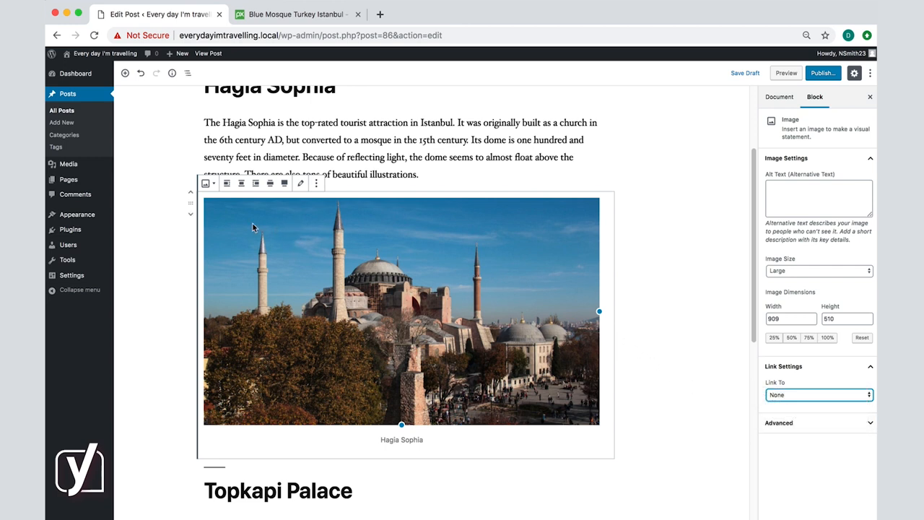
pyautogui.moveTo(465, 189)
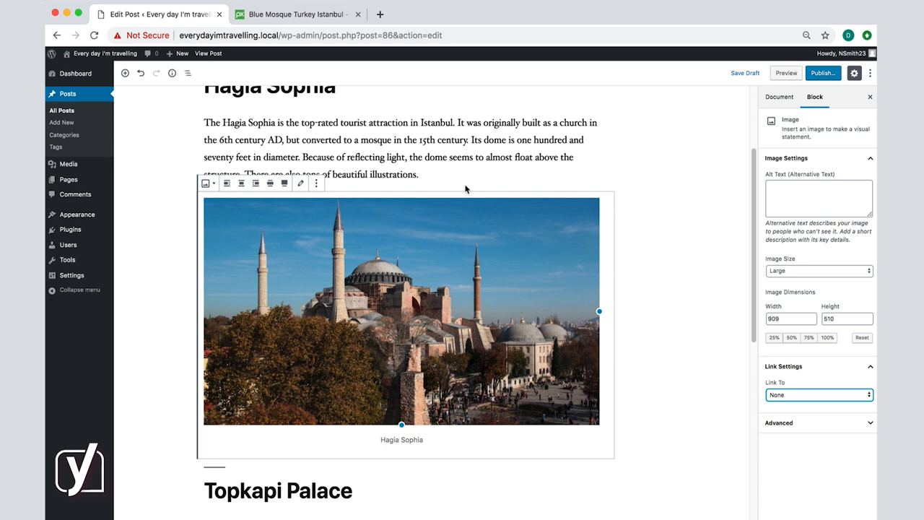
pyautogui.moveTo(654, 172)
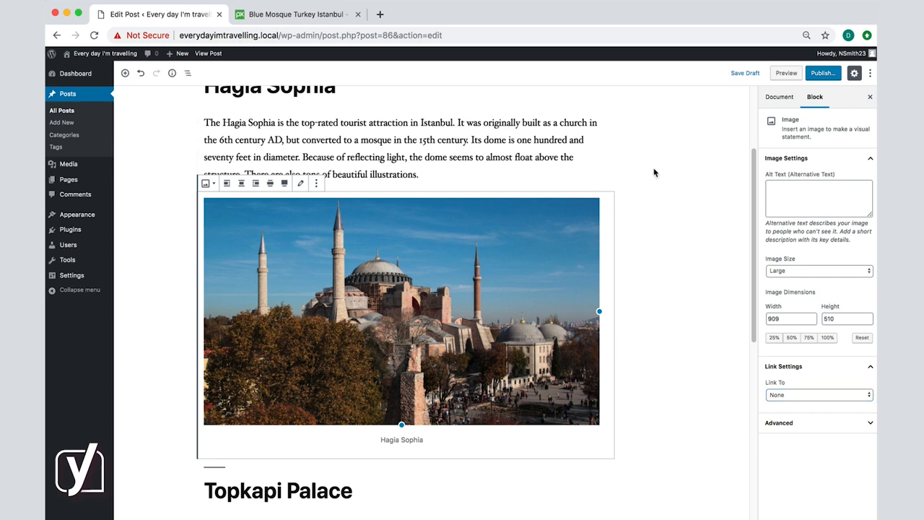
pyautogui.moveTo(653, 173)
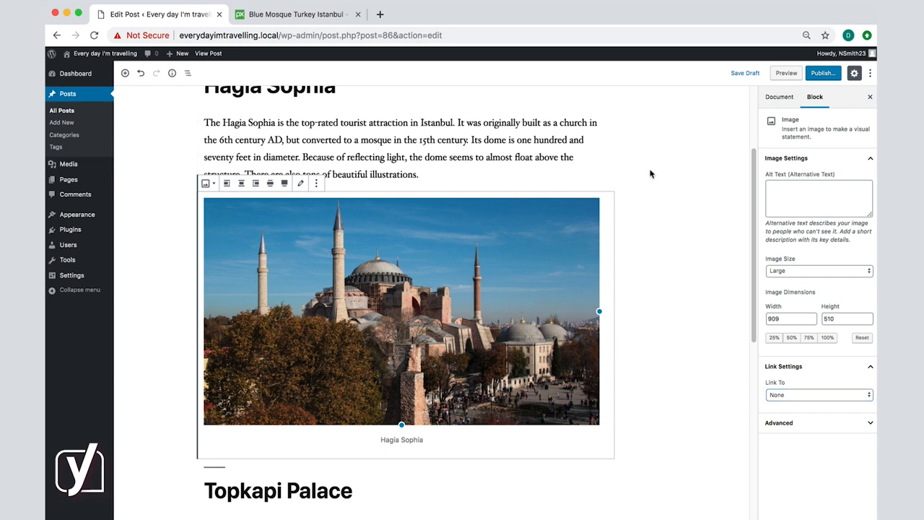
pyautogui.moveTo(585, 190)
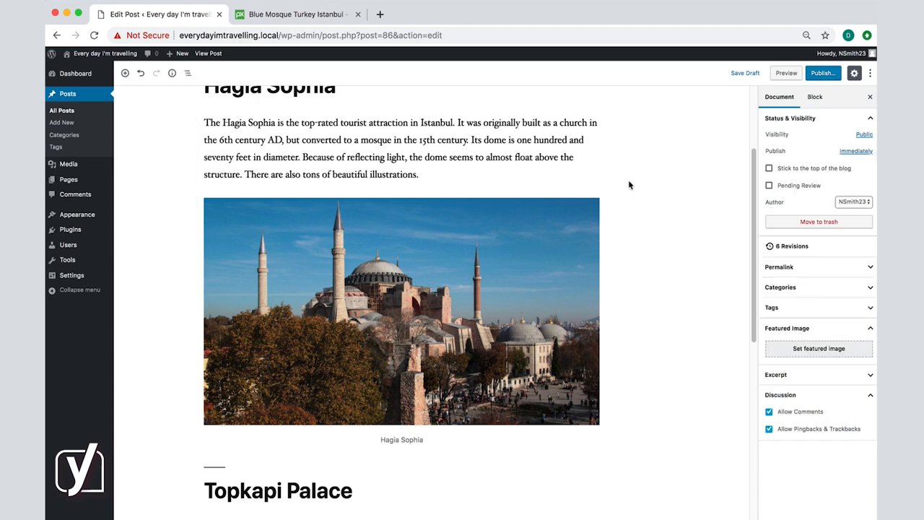
# - Move the photo above its paragraph, align it right and shrink it to 513 × 287 with text wrapping
pyautogui.click(402, 311)
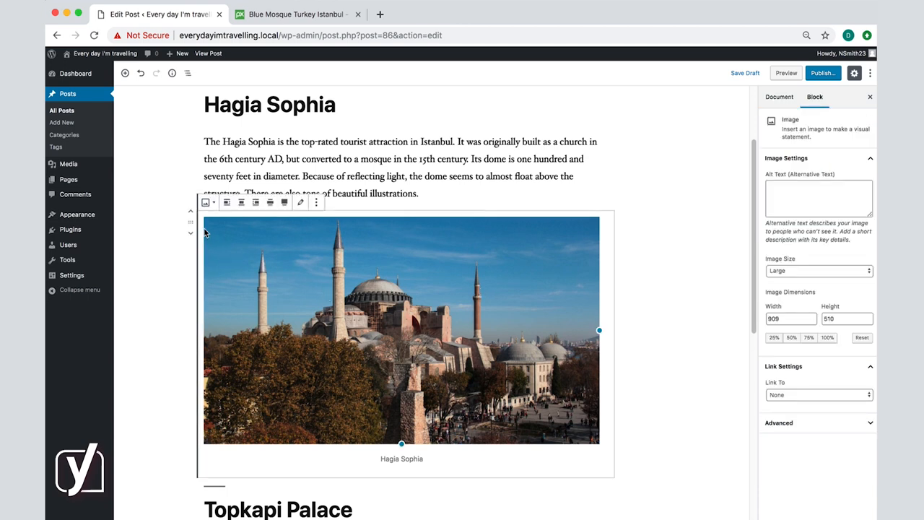
pyautogui.moveTo(202, 226)
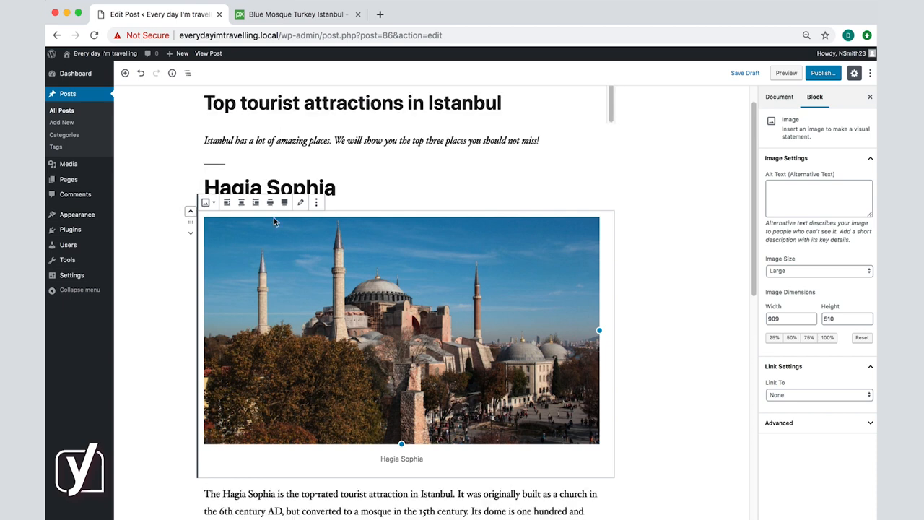
pyautogui.click(778, 95)
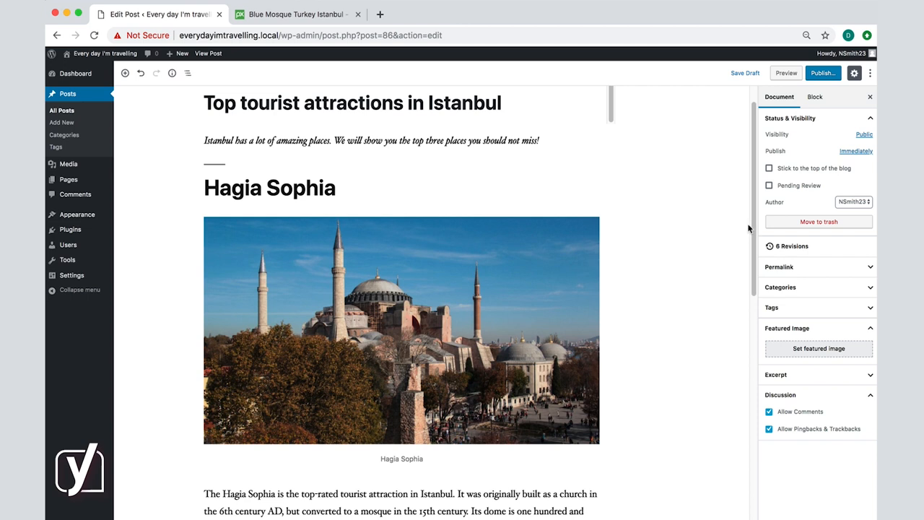
pyautogui.scroll(-3)
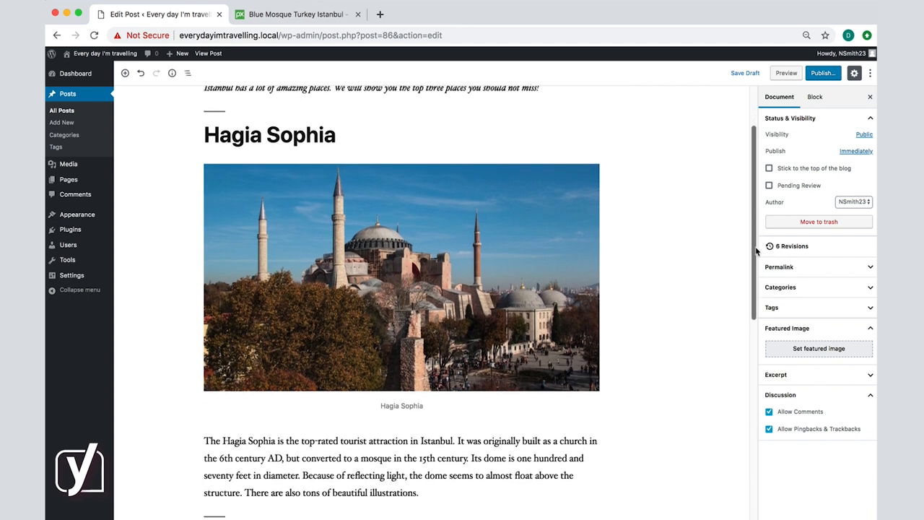
pyautogui.click(326, 239)
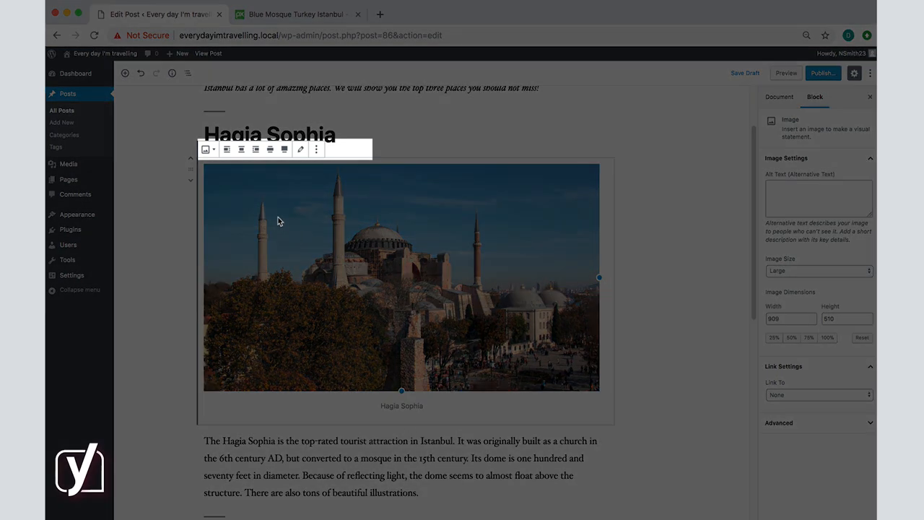
pyautogui.moveTo(252, 168)
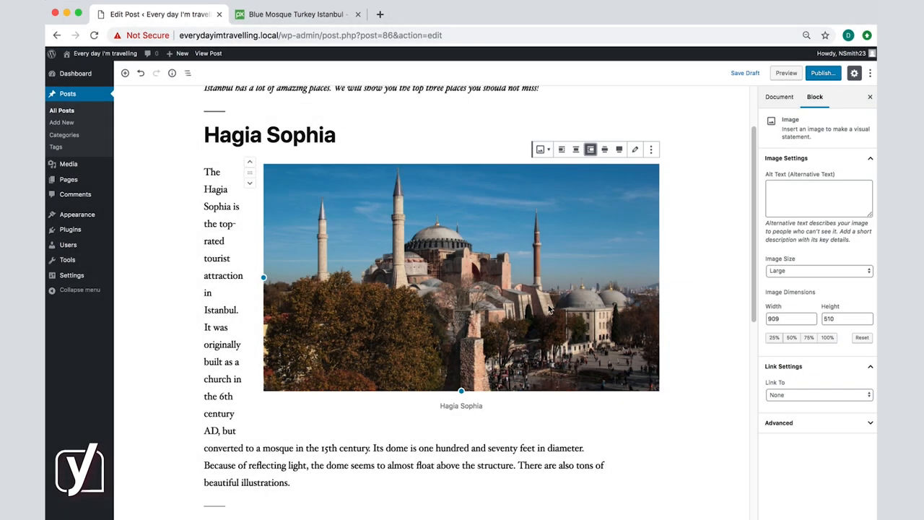
pyautogui.moveTo(292, 318)
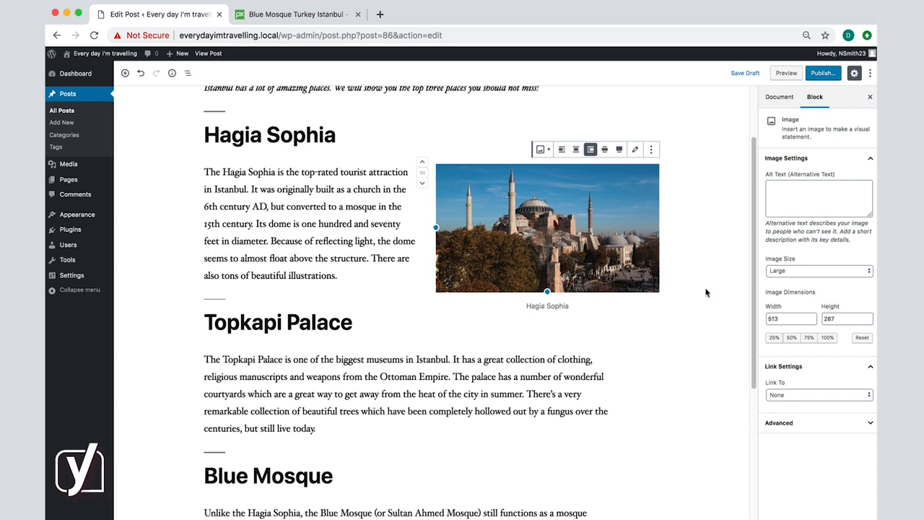
pyautogui.click(780, 95)
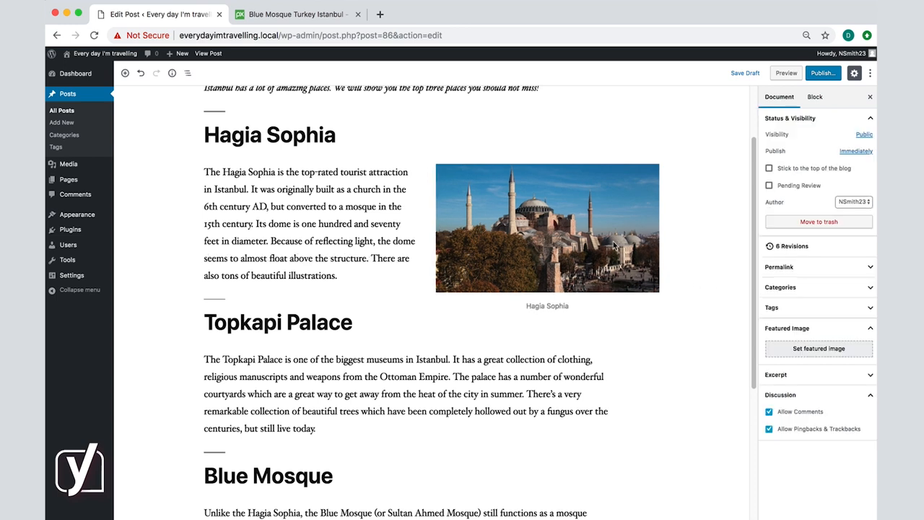
pyautogui.click(546, 228)
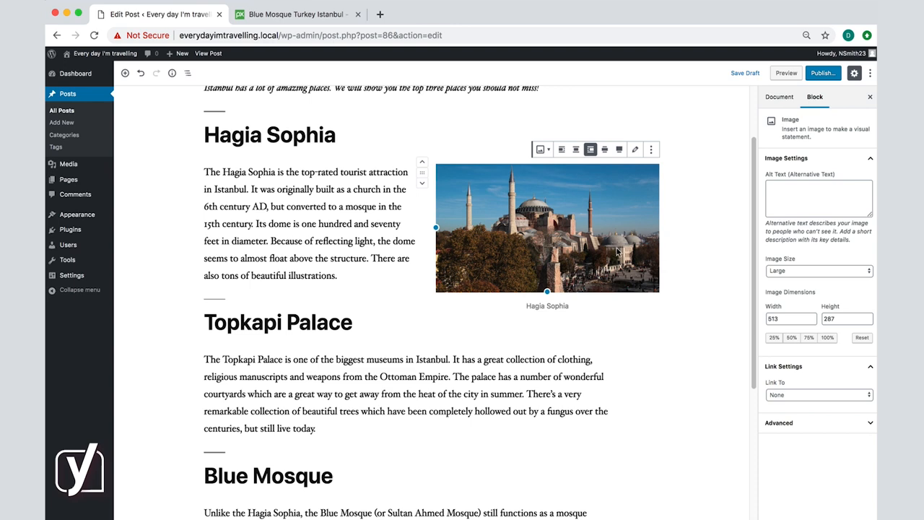
pyautogui.moveTo(551, 168)
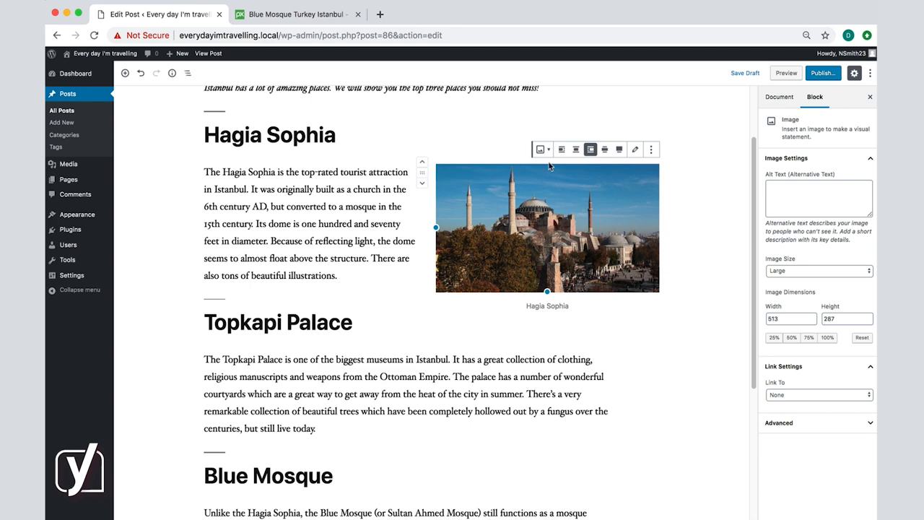
pyautogui.moveTo(543, 149)
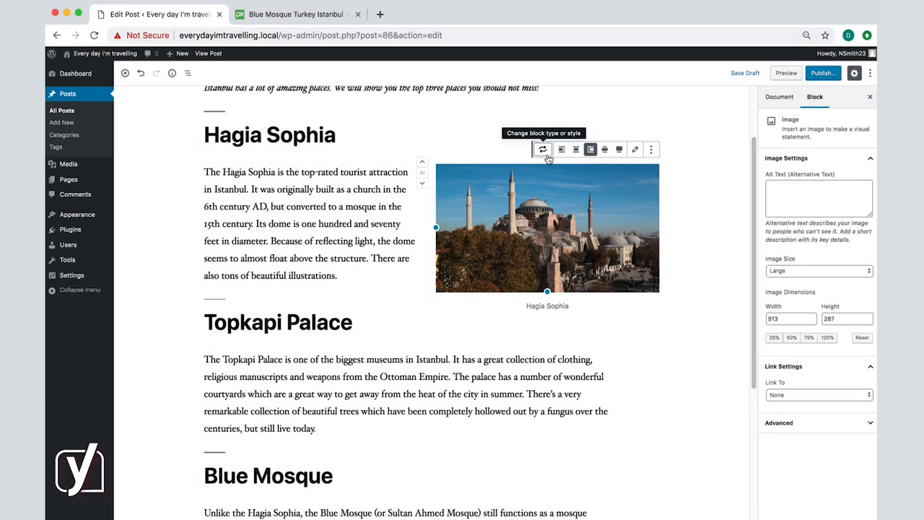
# - Convert the photo to File and Media & Text, then back to a 1024 × 576 uncaptioned image
pyautogui.click(543, 149)
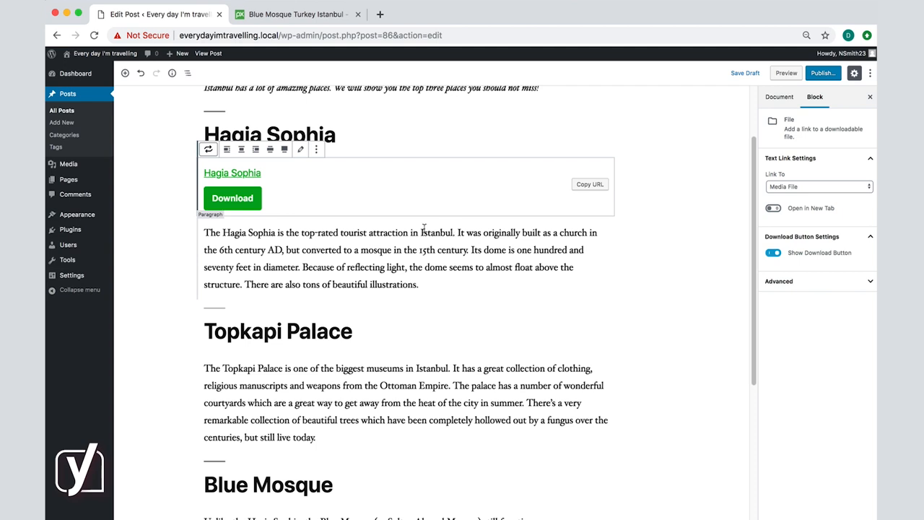
pyautogui.click(208, 149)
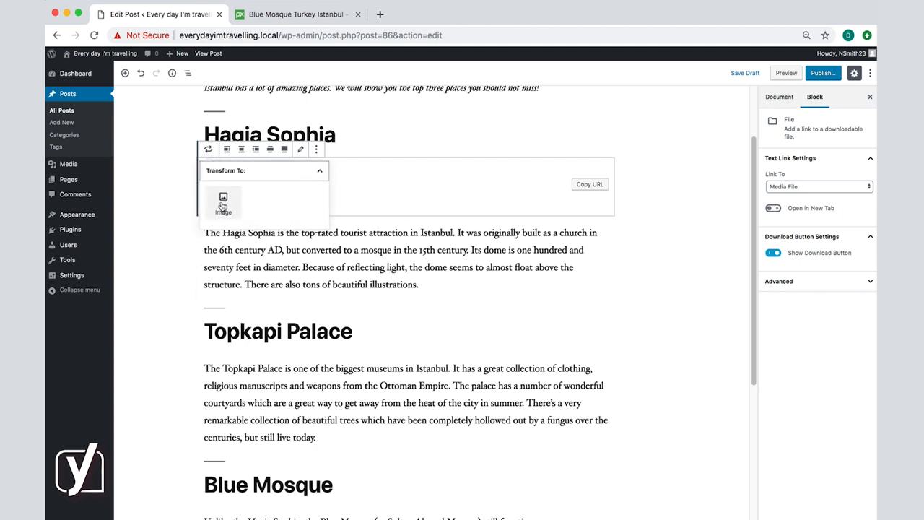
pyautogui.click(222, 200)
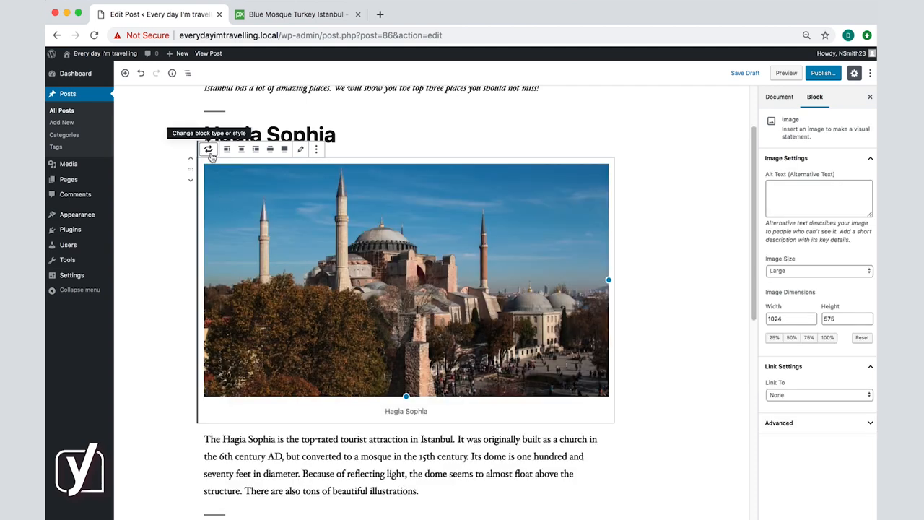
pyautogui.click(208, 149)
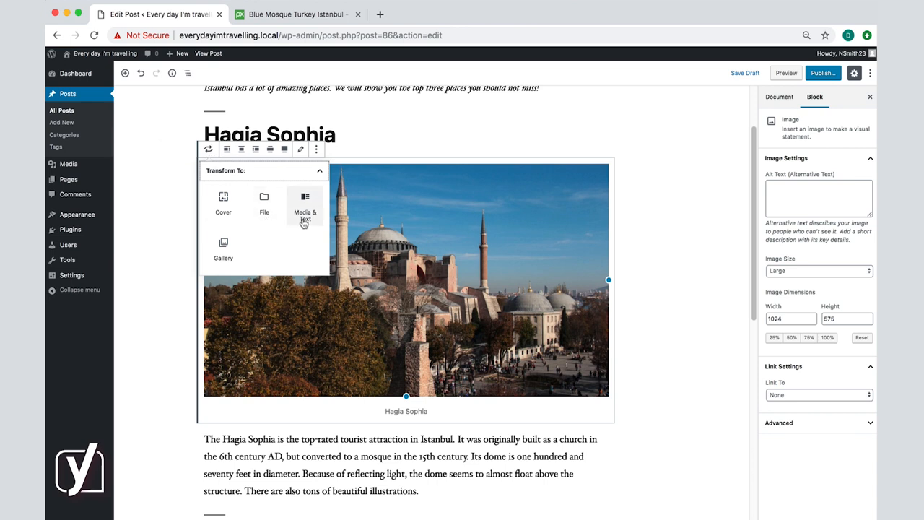
pyautogui.click(303, 205)
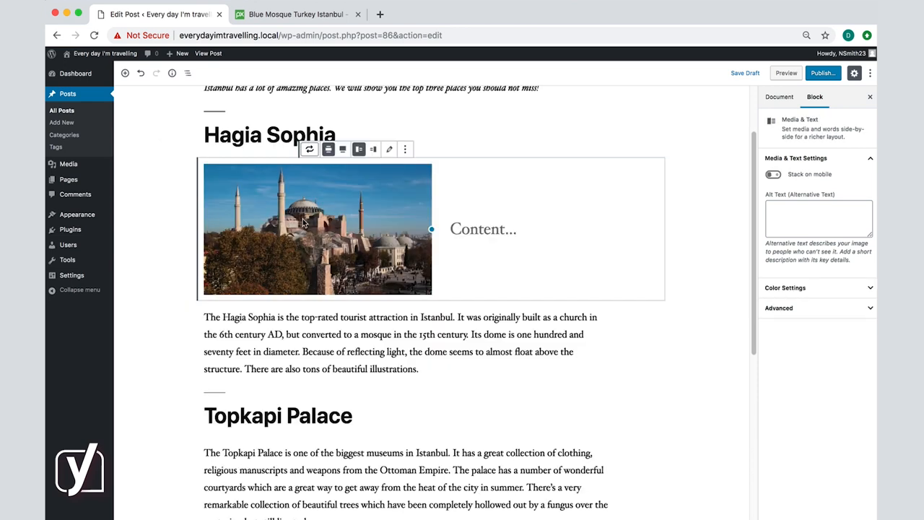
pyautogui.click(483, 228)
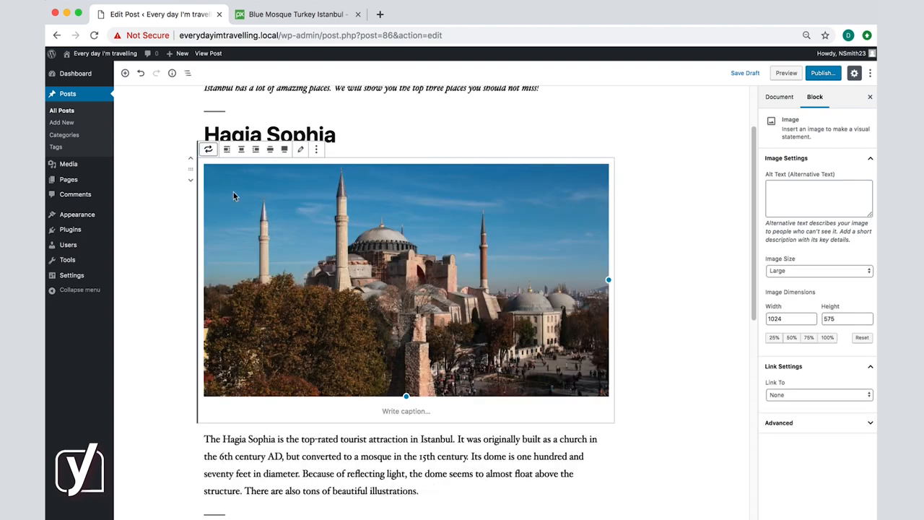
pyautogui.click(208, 149)
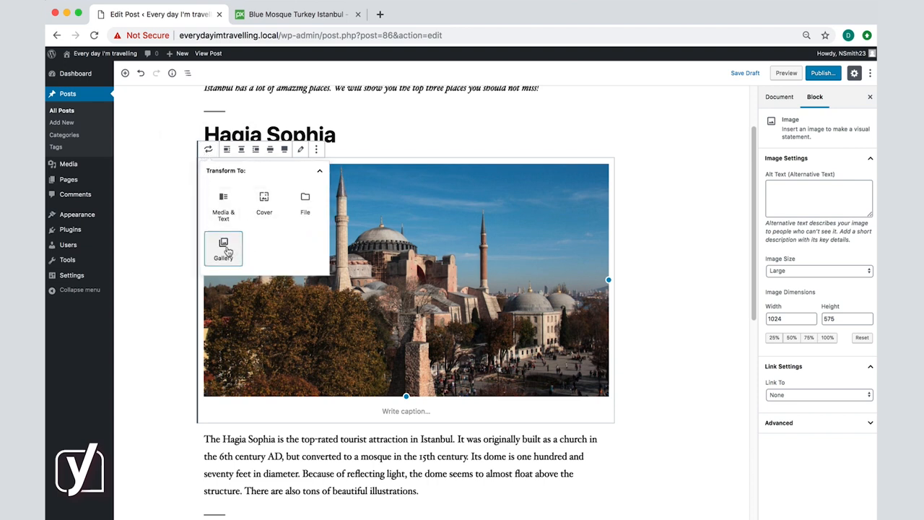
# - Transform the photo into a gallery, add Hagia_Sophia2.jpg and edit the column count
pyautogui.click(223, 248)
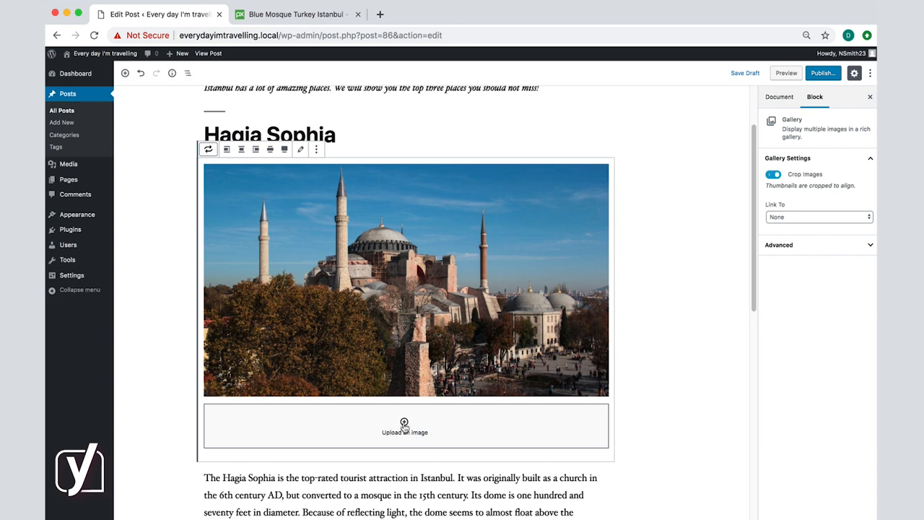
pyautogui.click(404, 425)
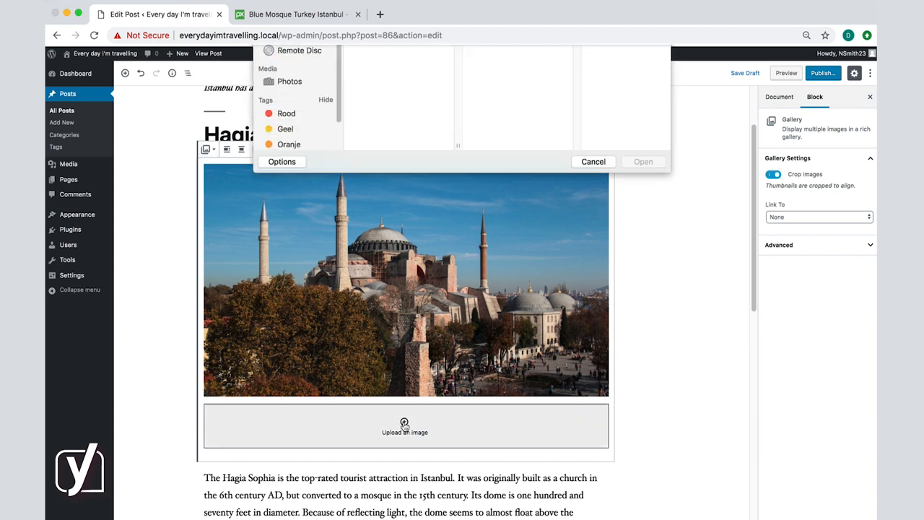
pyautogui.click(390, 95)
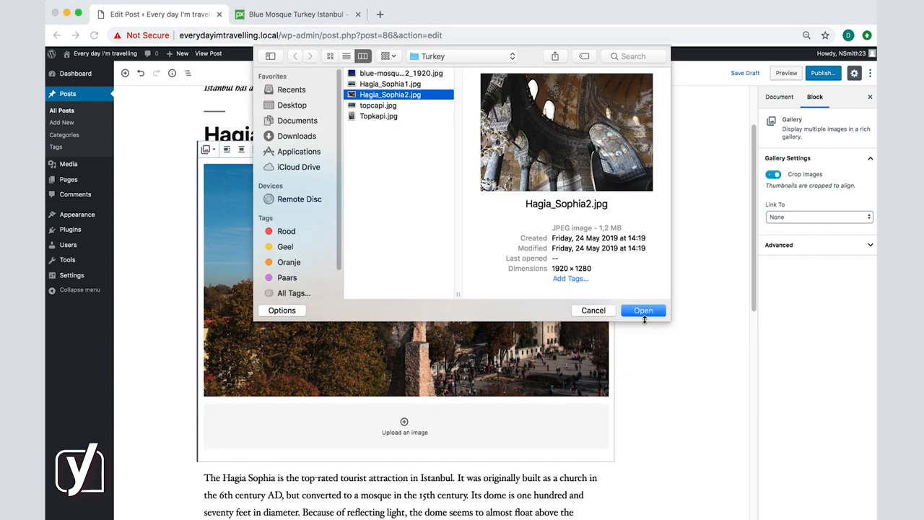
pyautogui.click(643, 309)
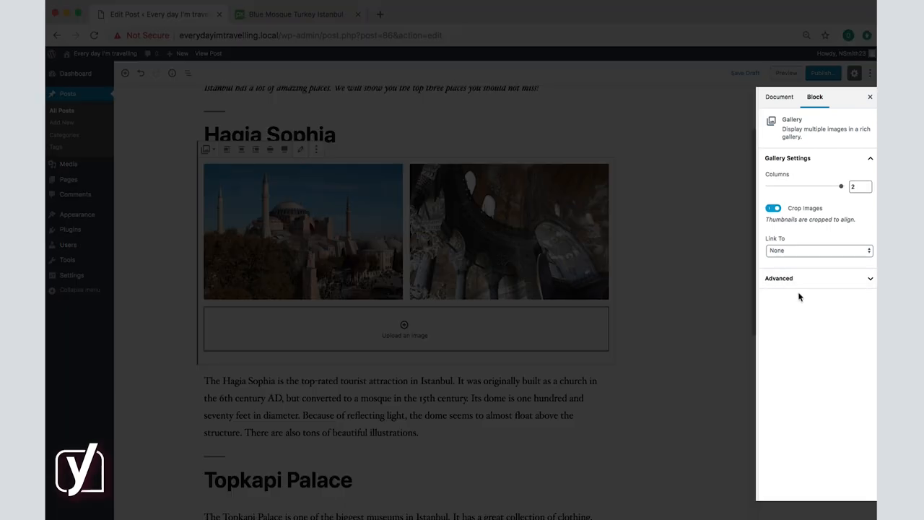
pyautogui.click(859, 187)
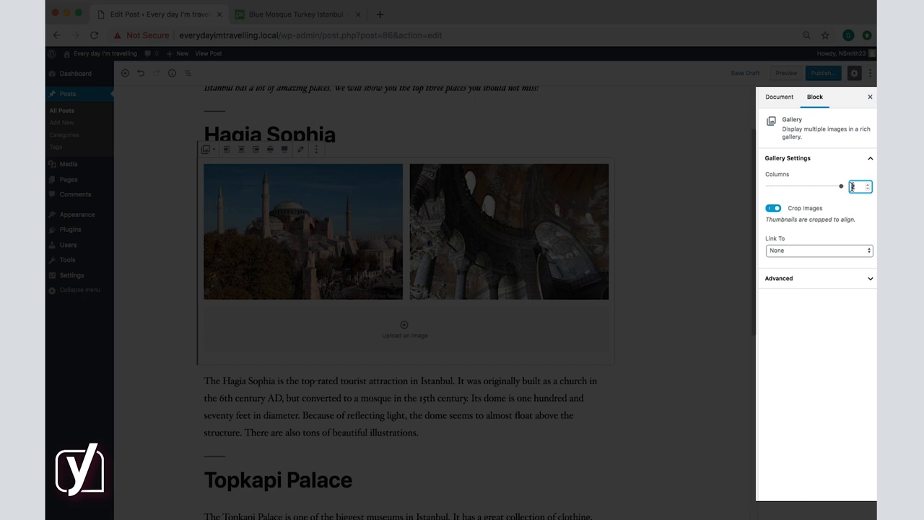
pyautogui.write('5')
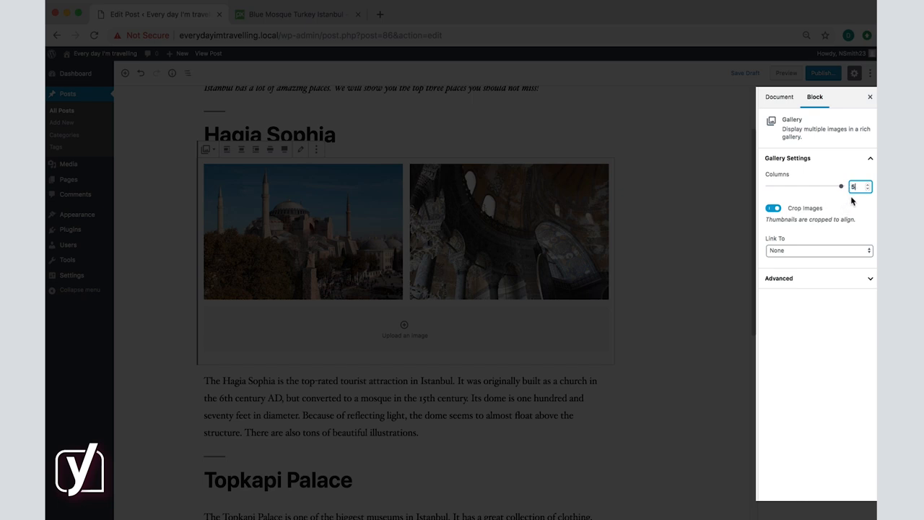
pyautogui.moveTo(856, 202)
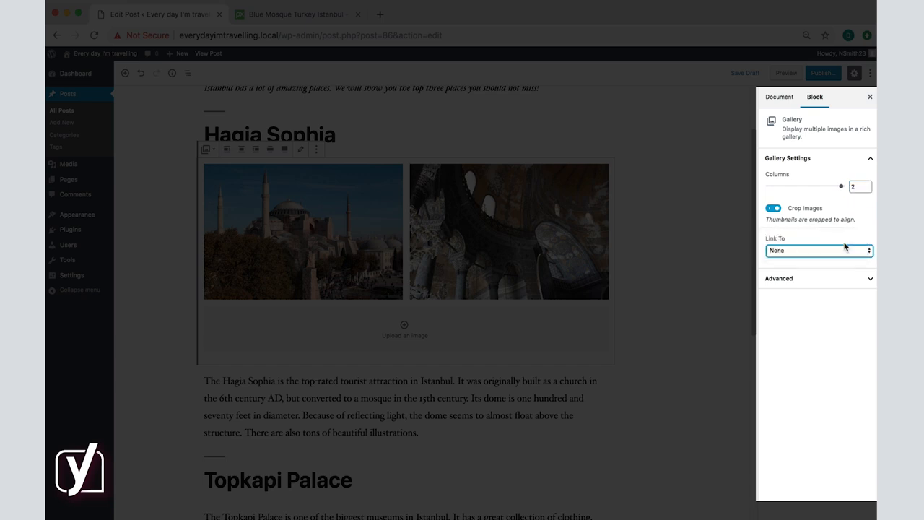
# - Preview the post, view the full-size Hagia Sophia image in a new tab, and return to the editor
pyautogui.click(817, 250)
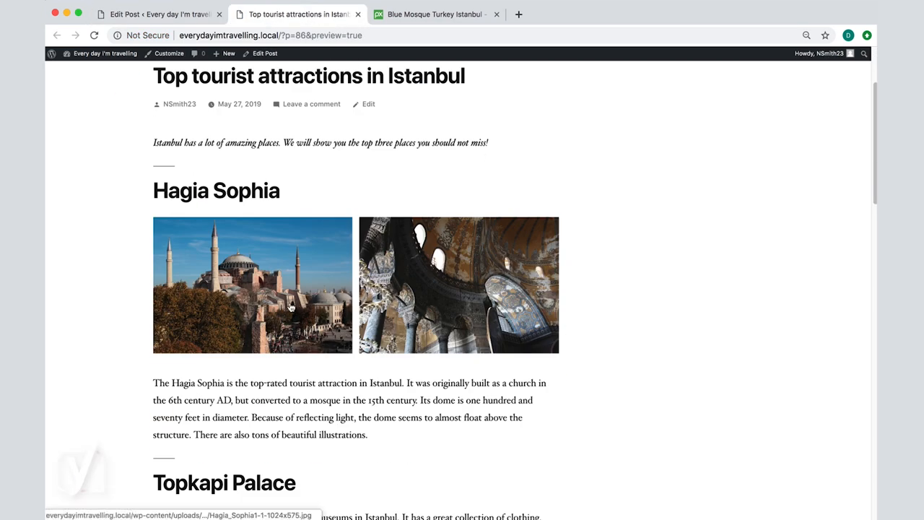
pyautogui.click(251, 284)
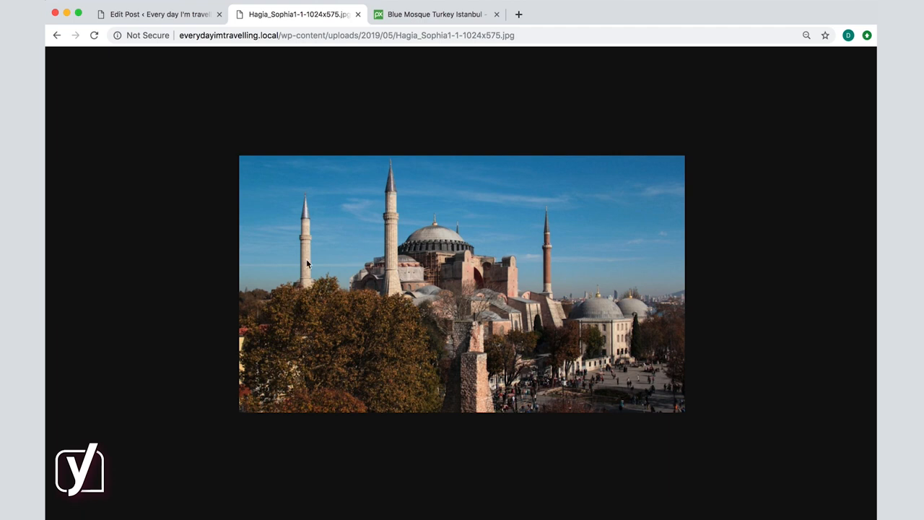
pyautogui.moveTo(212, 153)
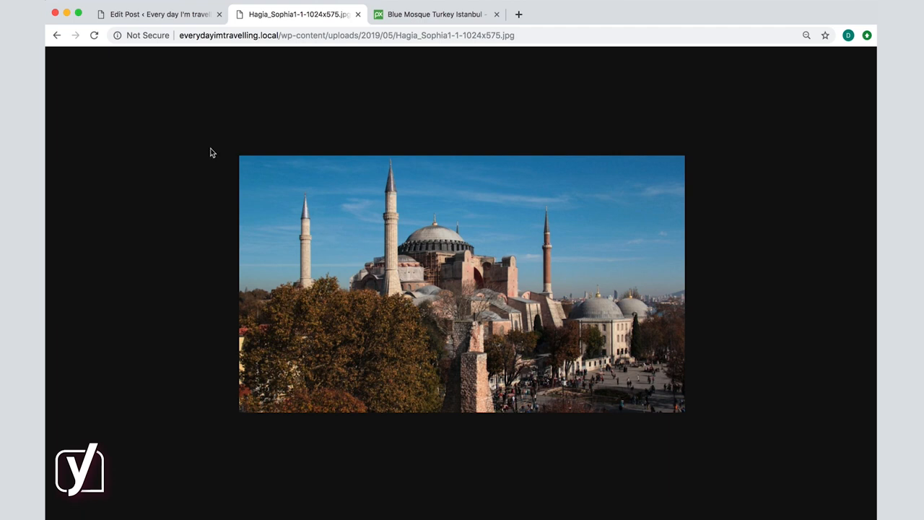
pyautogui.click(159, 14)
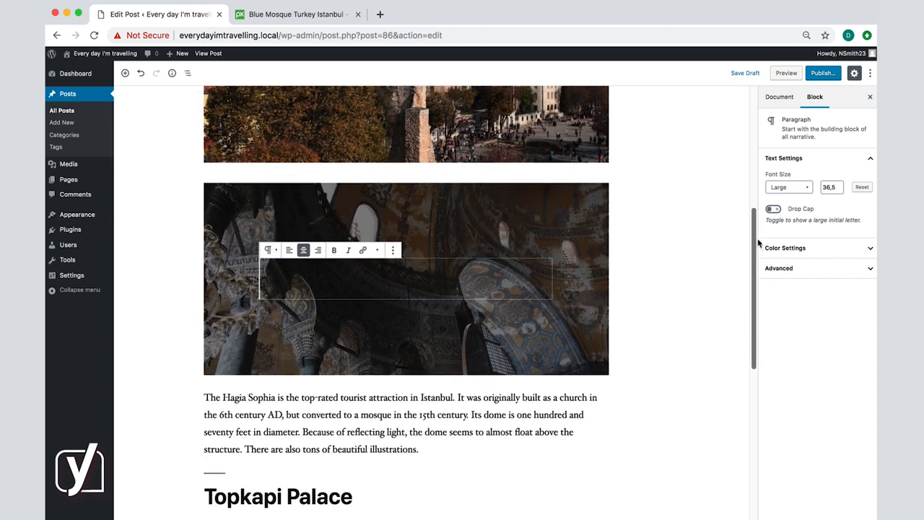
# - Caption the cover 'Turkey top destinations', apply a lighter black overlay and save the draft
pyautogui.write('Turkey top destinations')
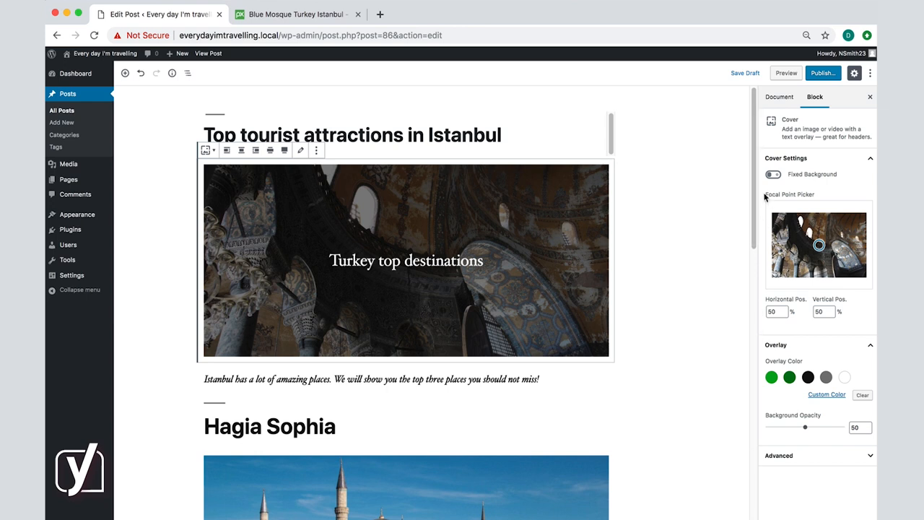
pyautogui.click(789, 377)
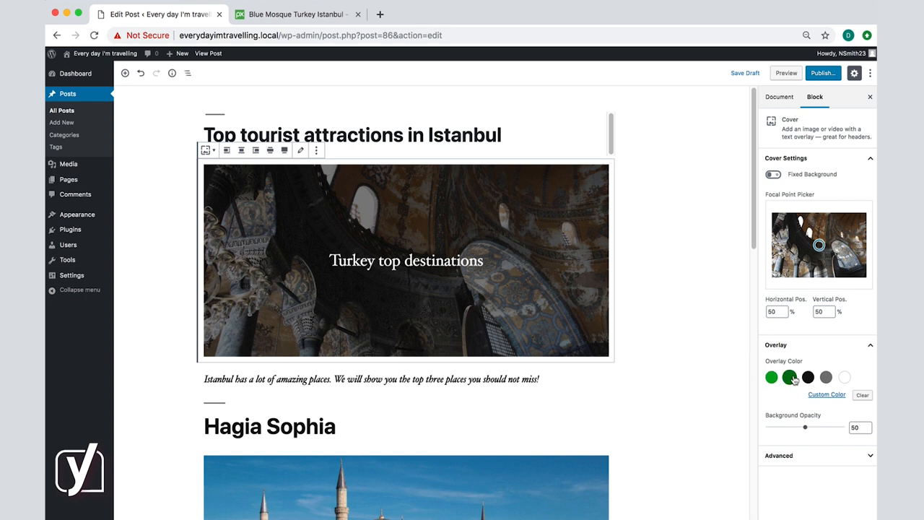
pyautogui.click(809, 377)
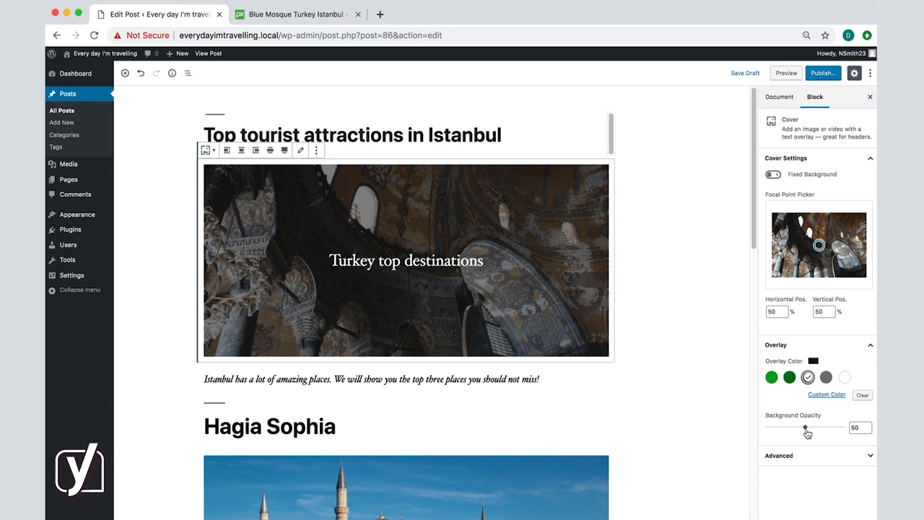
pyautogui.moveTo(806, 427); pyautogui.dragTo(790, 428)
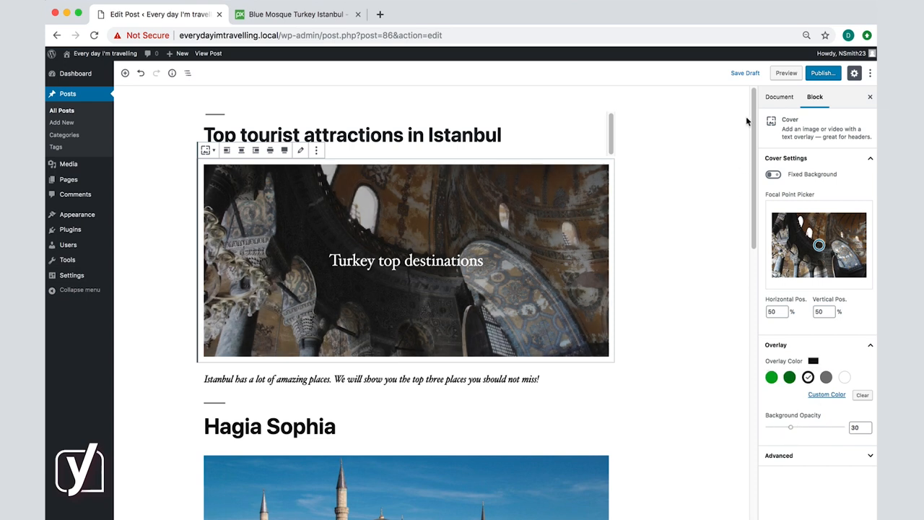
pyautogui.click(785, 72)
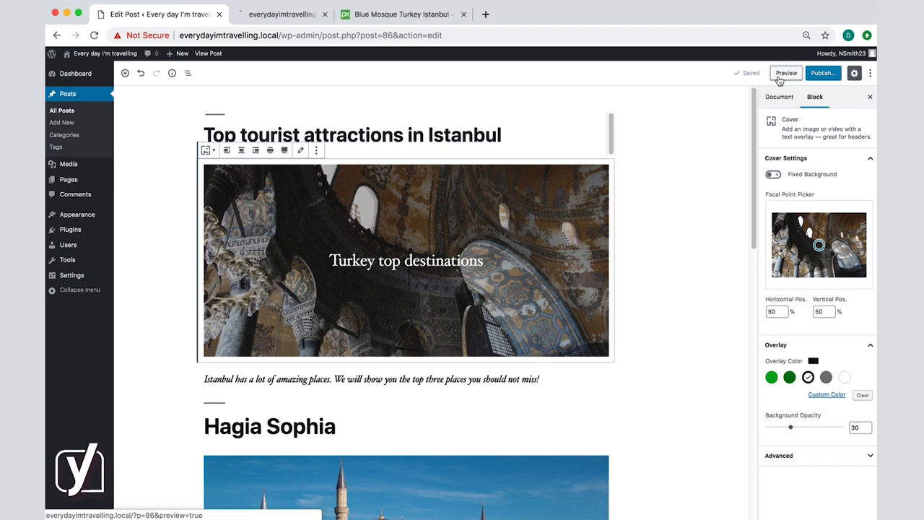
pyautogui.click(786, 72)
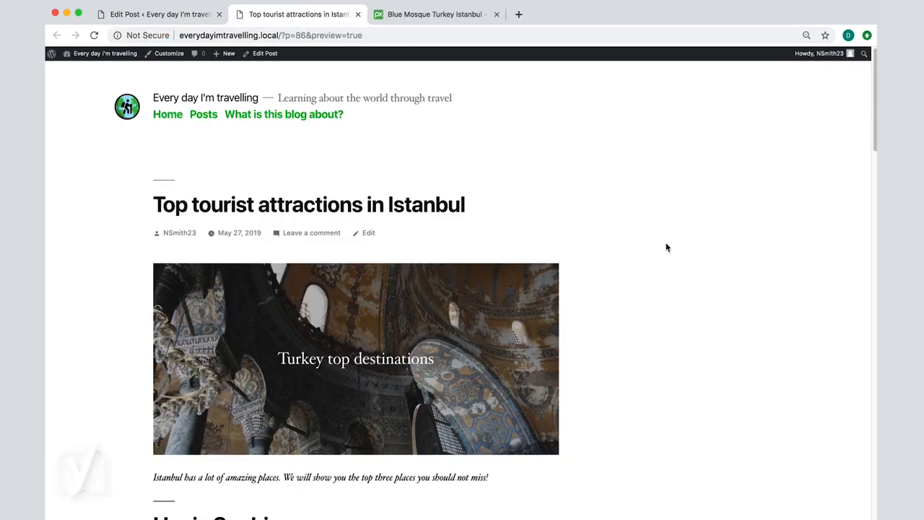
pyautogui.scroll(-3)
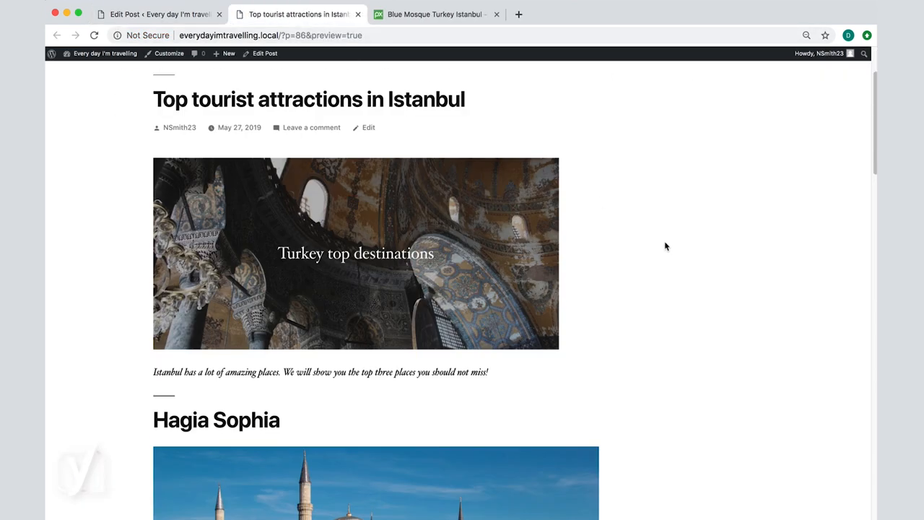
pyautogui.scroll(-3)
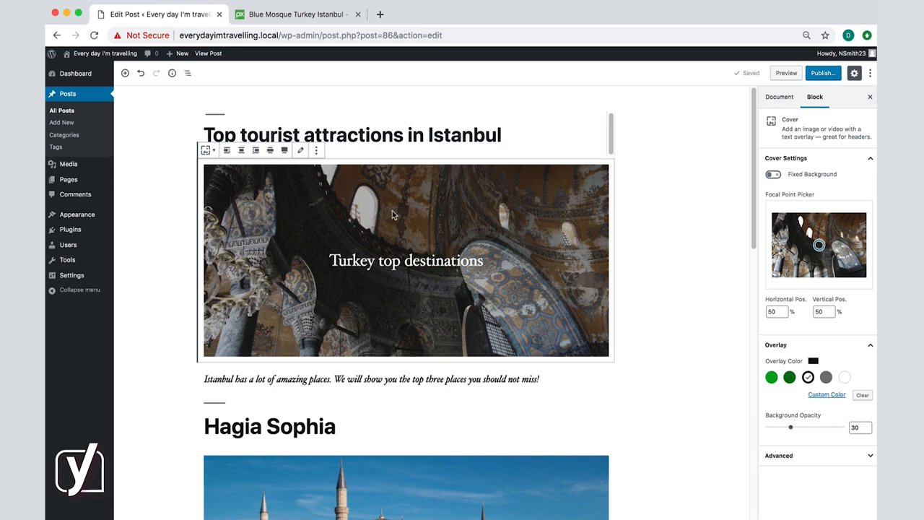
# - Save the Turkey top destinations cover as a reusable block named 'Turkey'
pyautogui.click(314, 150)
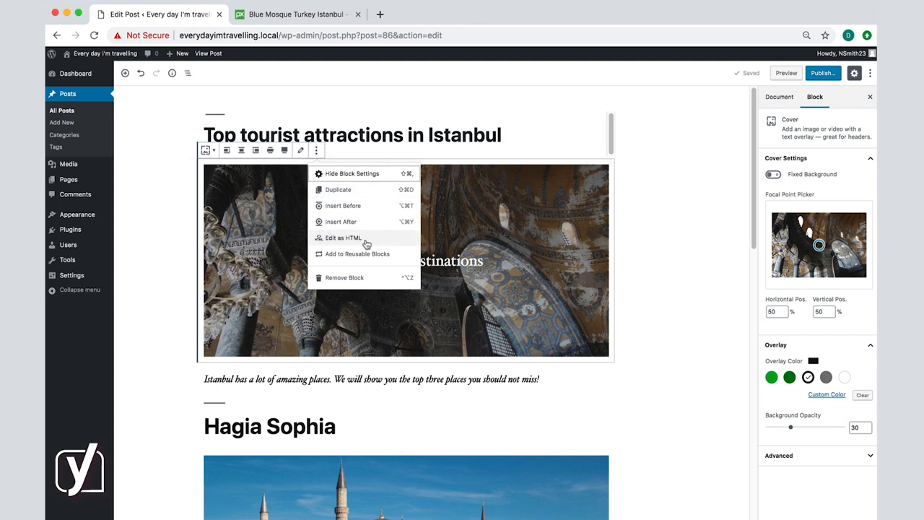
pyautogui.moveTo(382, 257)
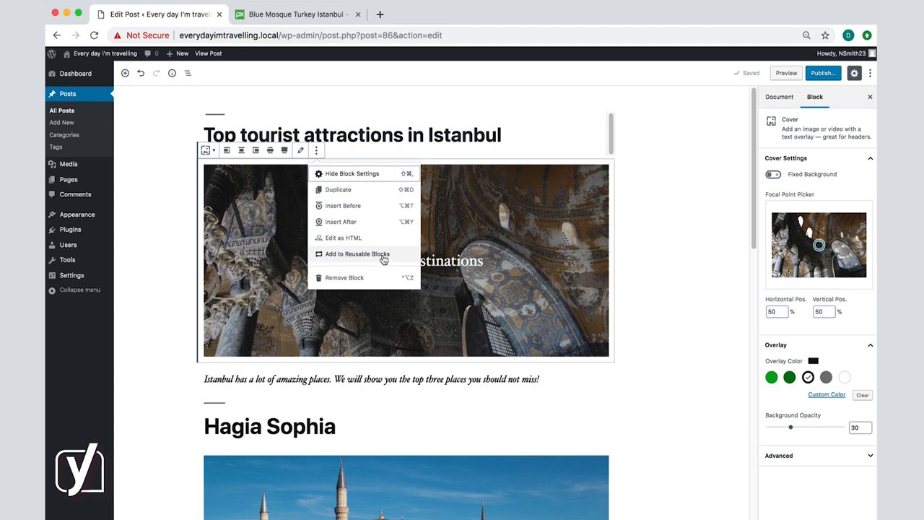
pyautogui.click(355, 255)
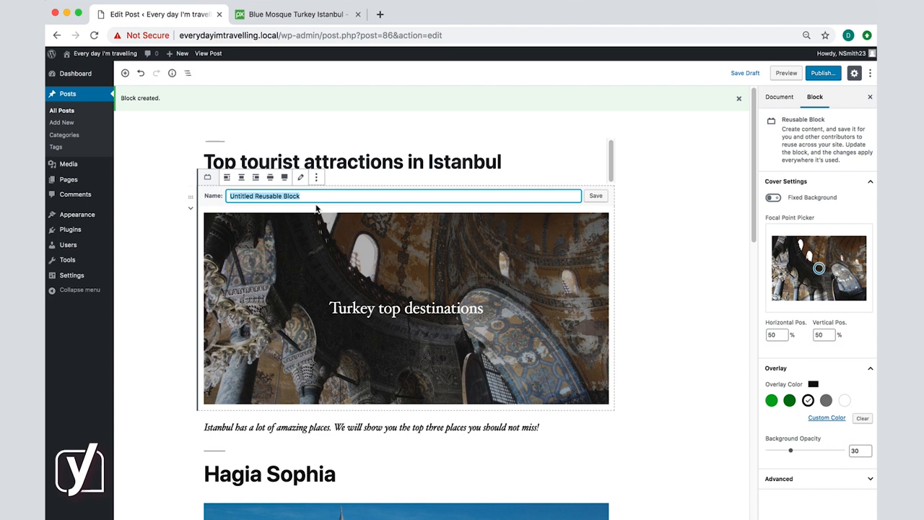
pyautogui.write('Turkey')
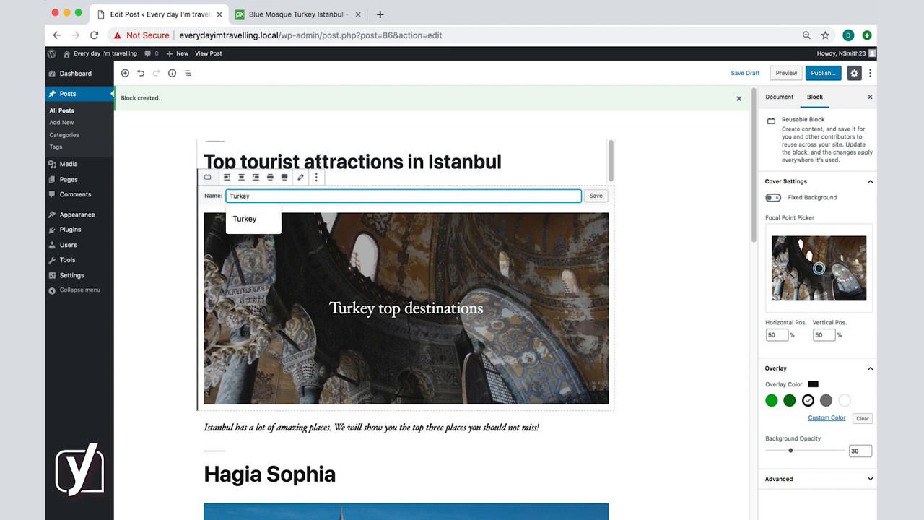
pyautogui.click(595, 197)
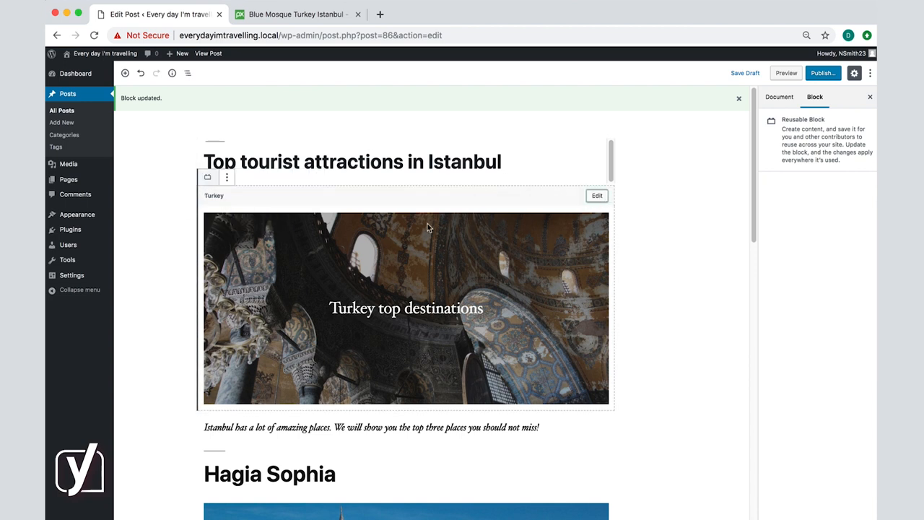
# - Check the Turkey block under Reusable in the inserter, then remove the cover from the post
pyautogui.click(125, 72)
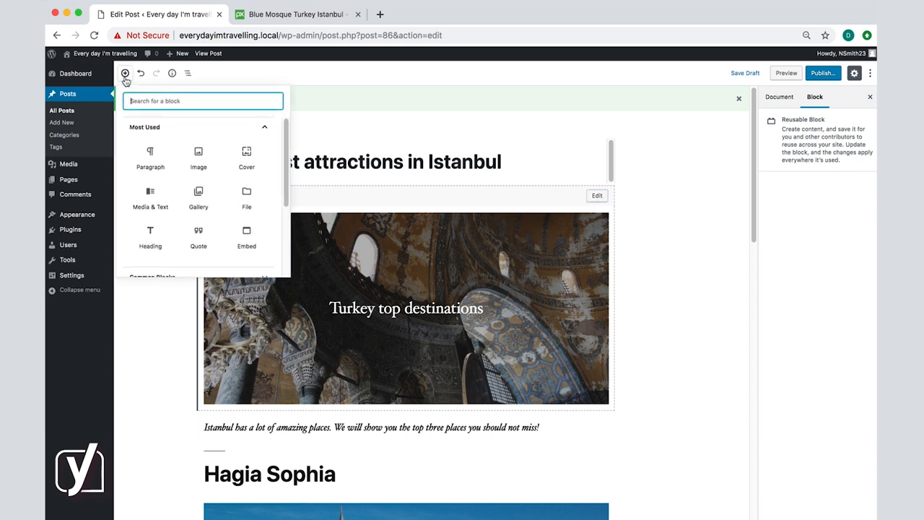
pyautogui.scroll(-3)
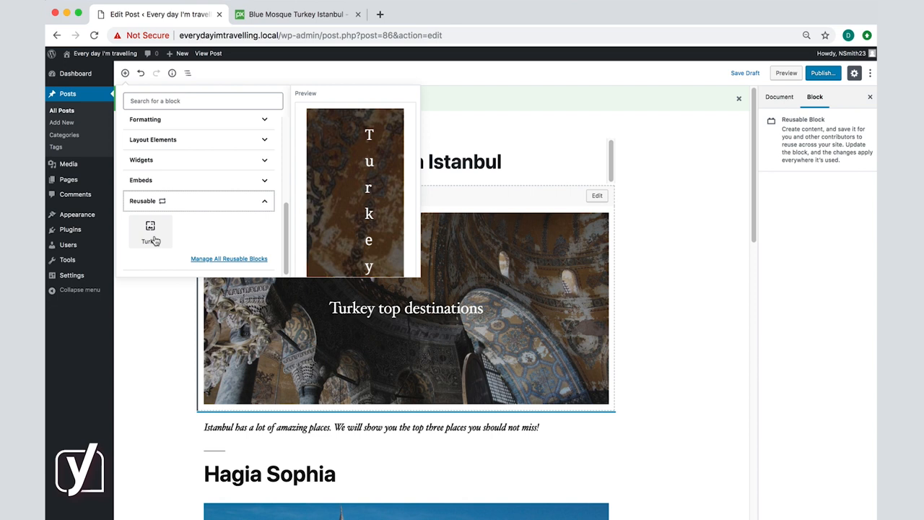
pyautogui.moveTo(211, 242)
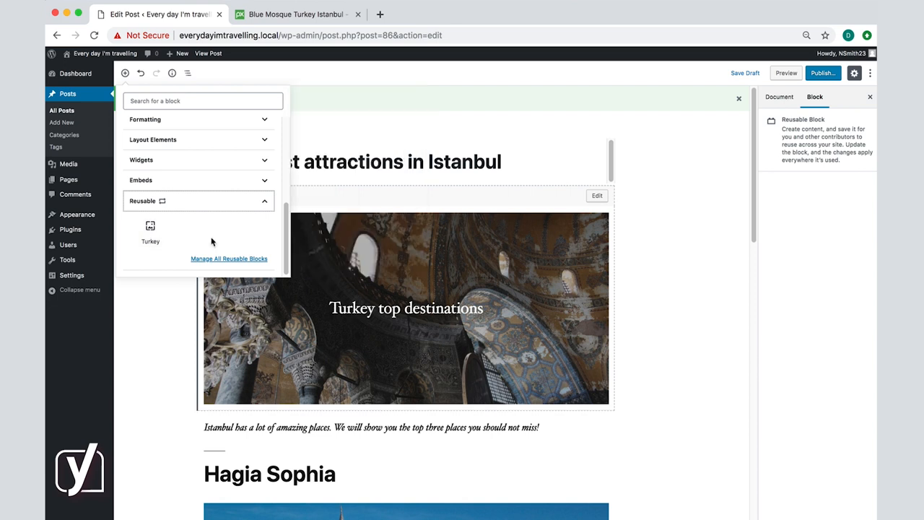
pyautogui.click(225, 178)
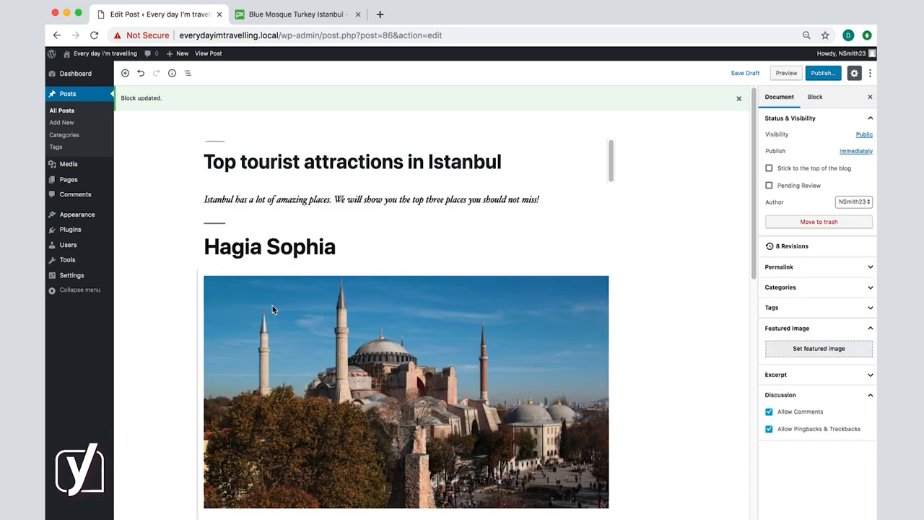
pyautogui.scroll(-3)
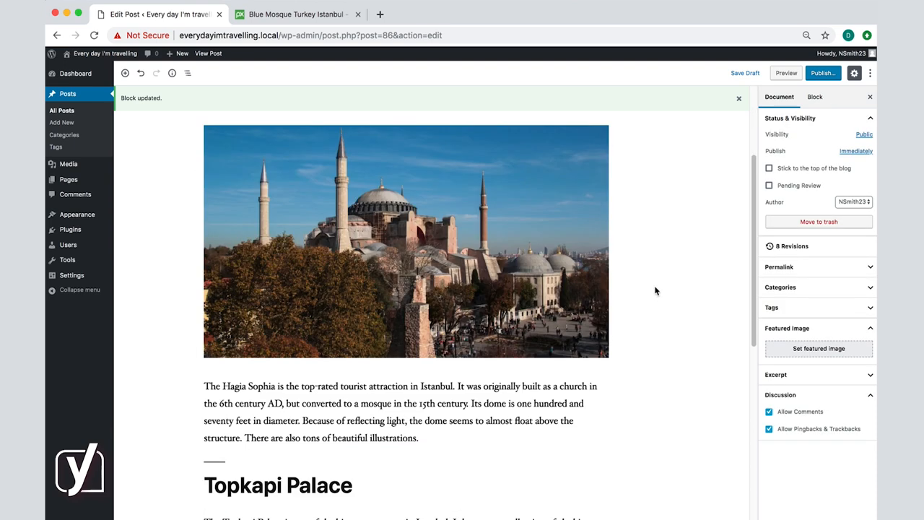
pyautogui.scroll(-3)
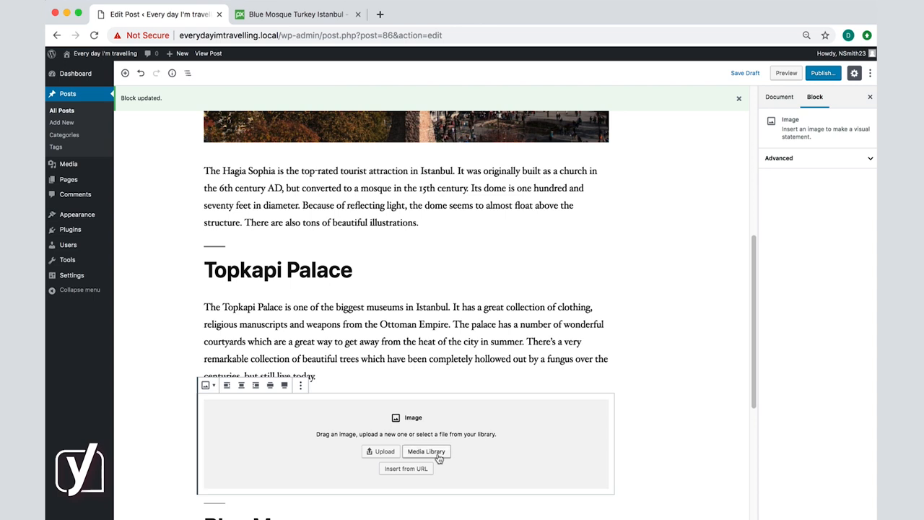
# - Upload Topkapi.jpg from the computer into the media library for the Topkapi image block
pyautogui.click(426, 450)
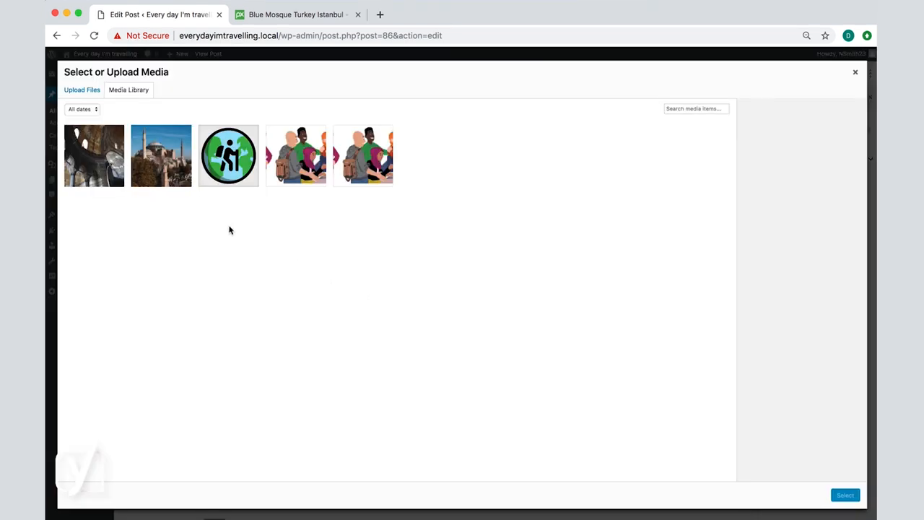
pyautogui.click(81, 90)
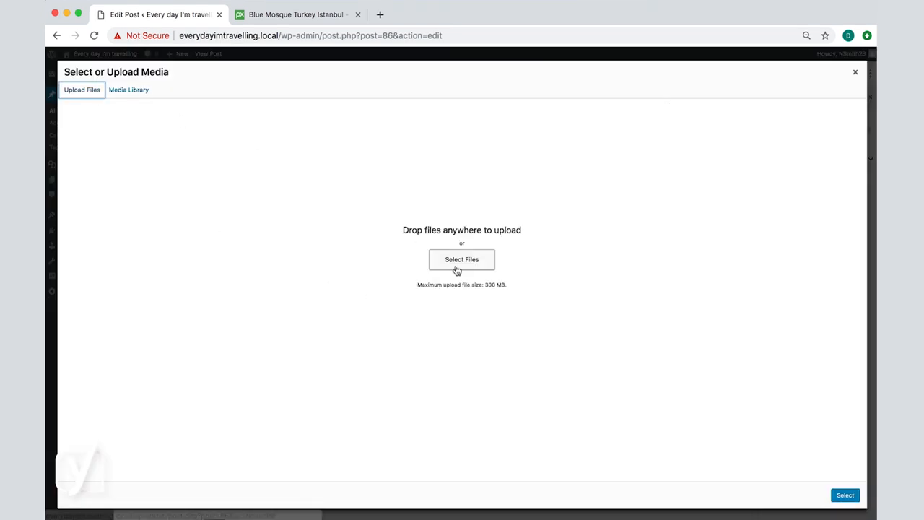
pyautogui.click(462, 260)
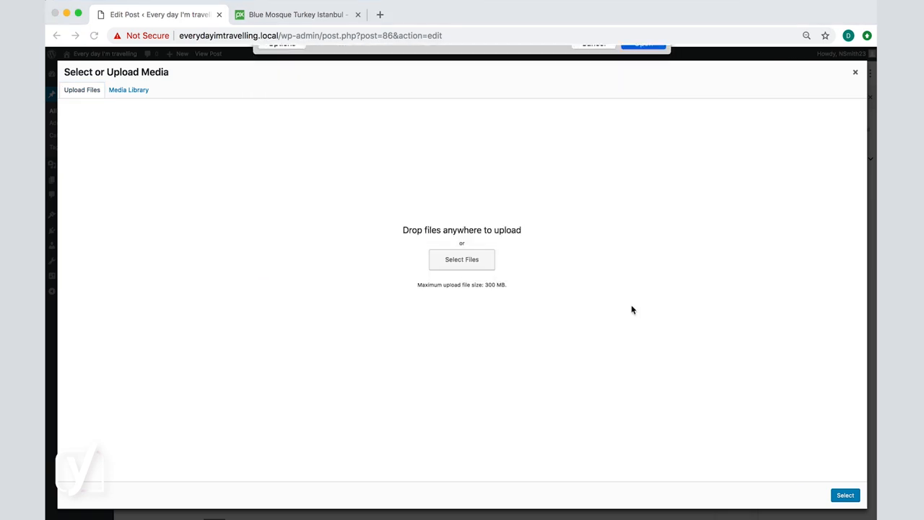
pyautogui.click(128, 89)
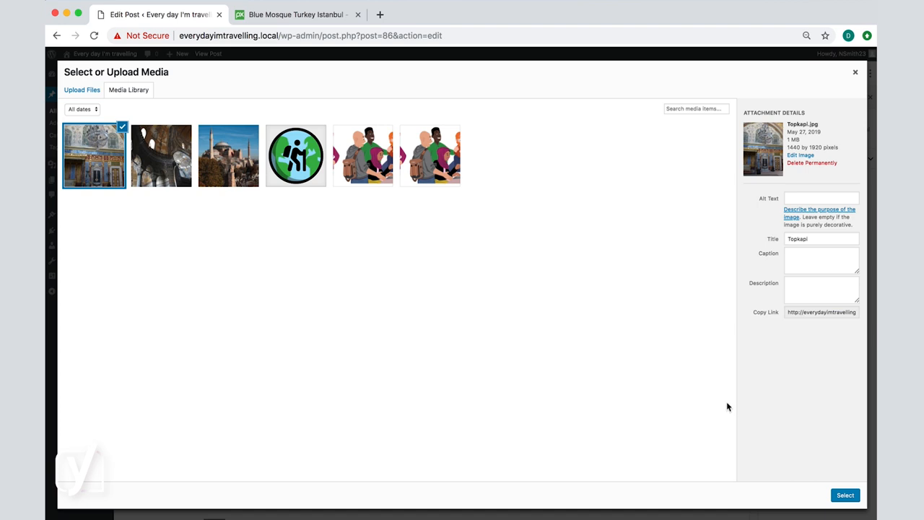
pyautogui.moveTo(787, 162)
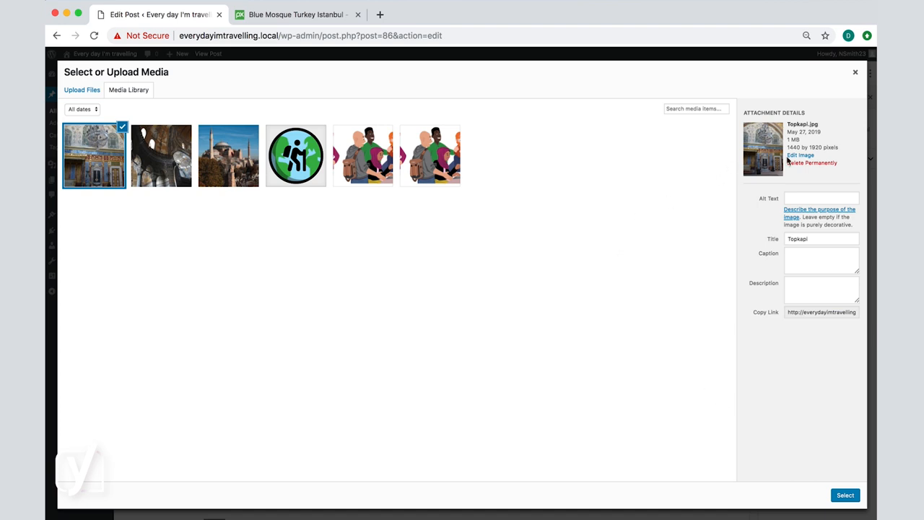
pyautogui.moveTo(693, 191)
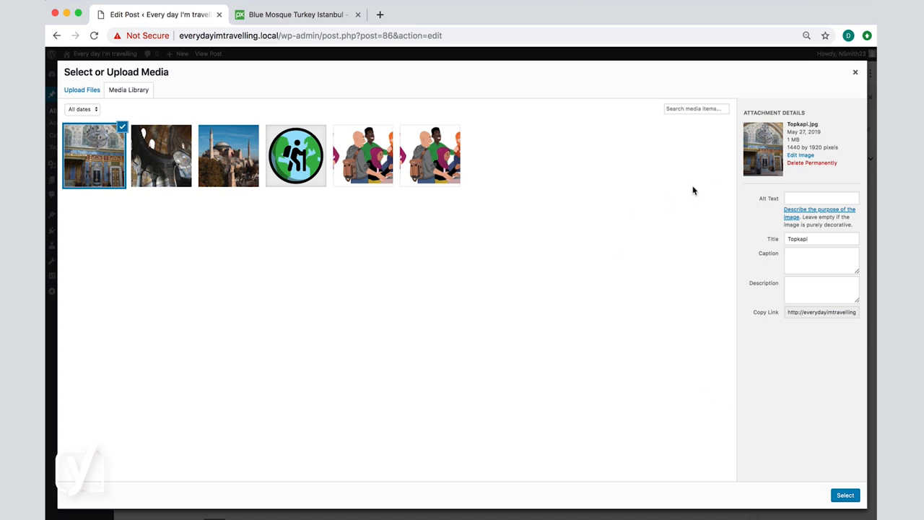
pyautogui.moveTo(789, 162)
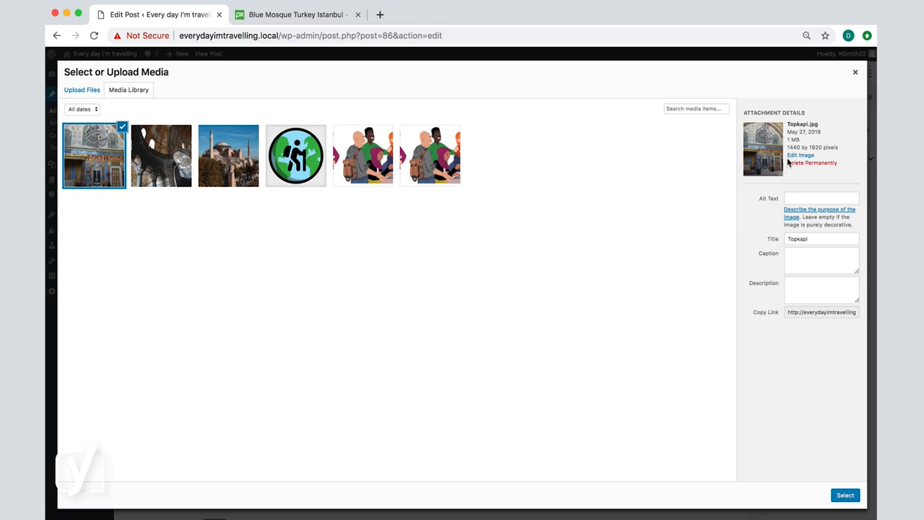
pyautogui.moveTo(800, 156)
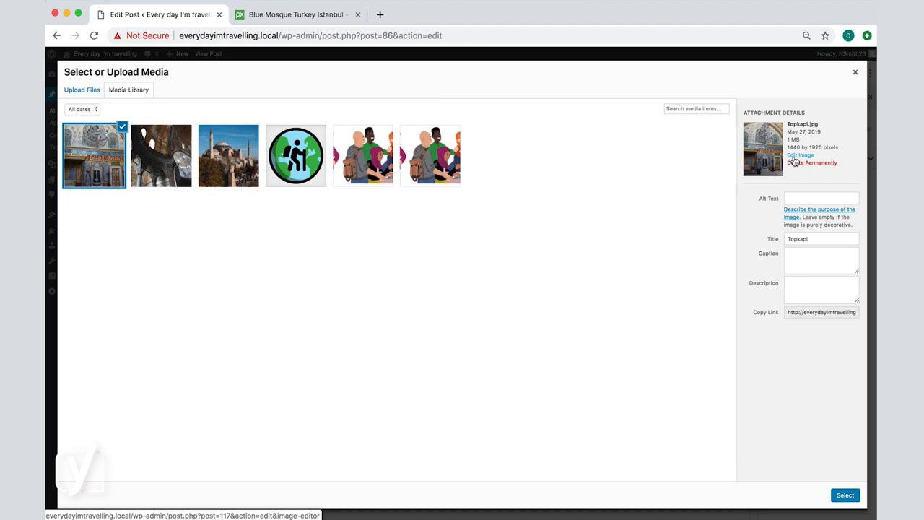
# - Bring up the Edit Media page for the Topkapi photo and review its editing options
pyautogui.click(800, 156)
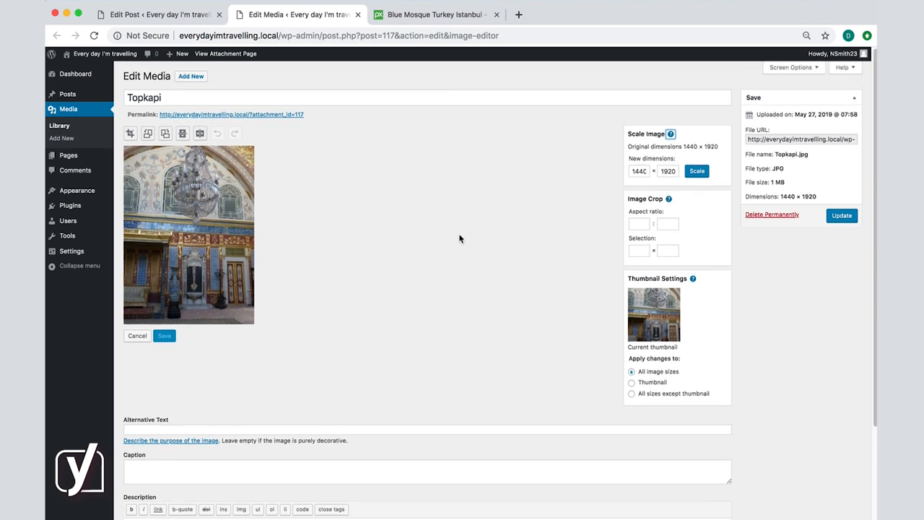
pyautogui.scroll(-3)
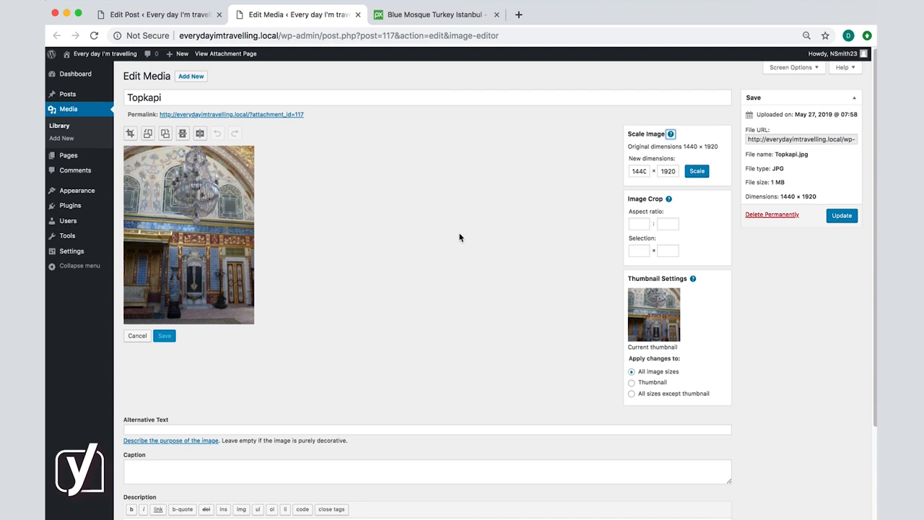
pyautogui.moveTo(425, 225)
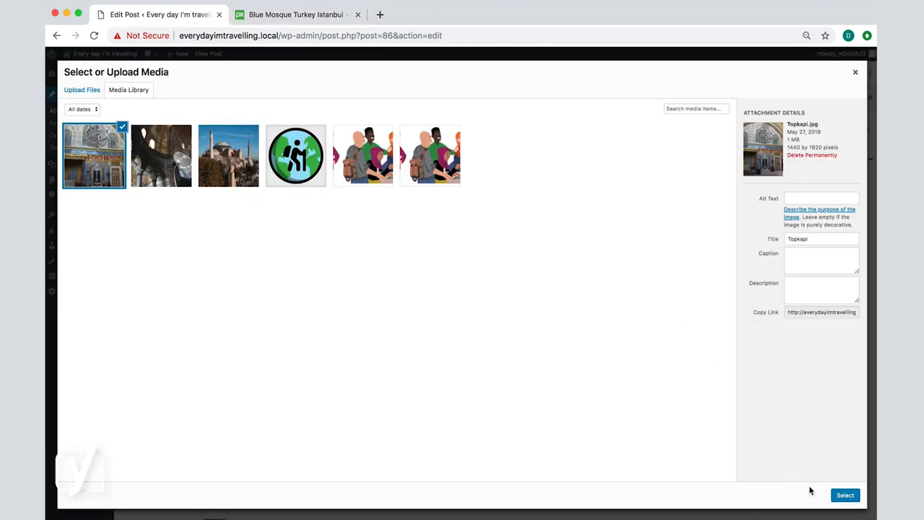
# - Insert Topkapi.jpg into the post and add an Image block below the Blue Mosque paragraph
pyautogui.click(845, 494)
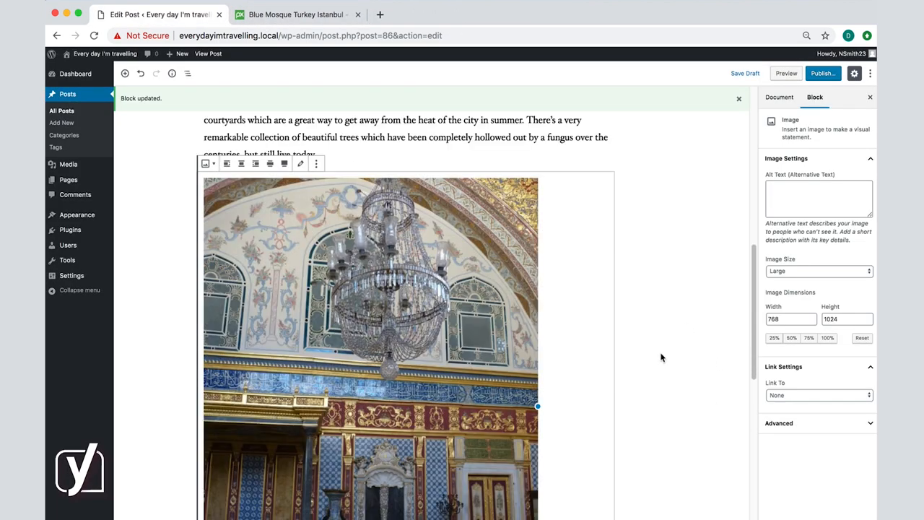
pyautogui.scroll(-3)
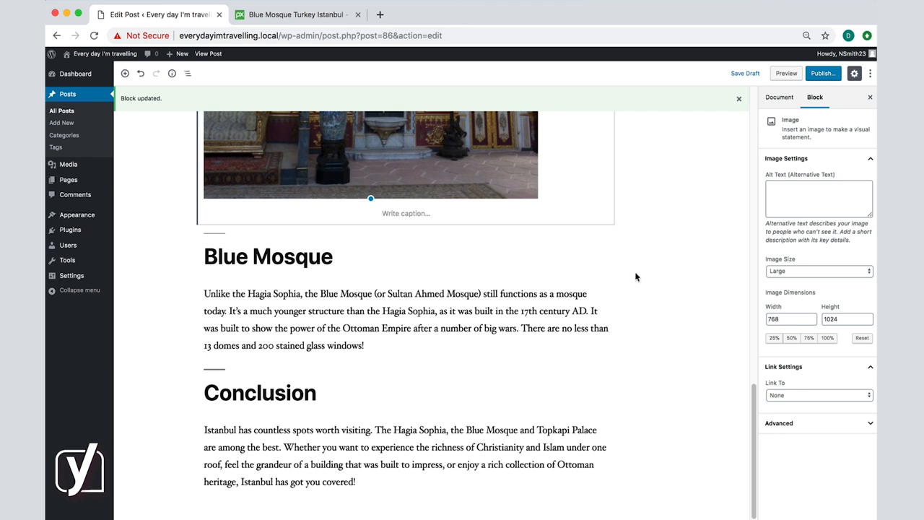
pyautogui.click(405, 314)
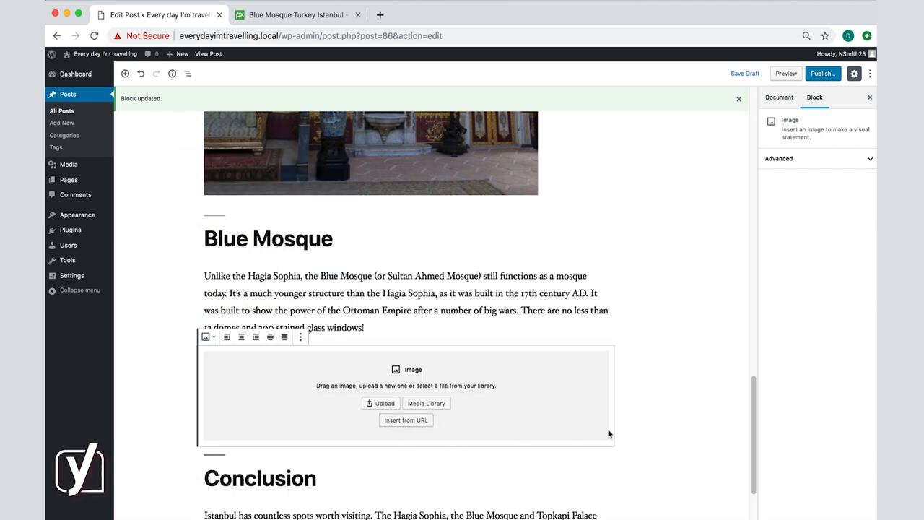
pyautogui.moveTo(296, 14)
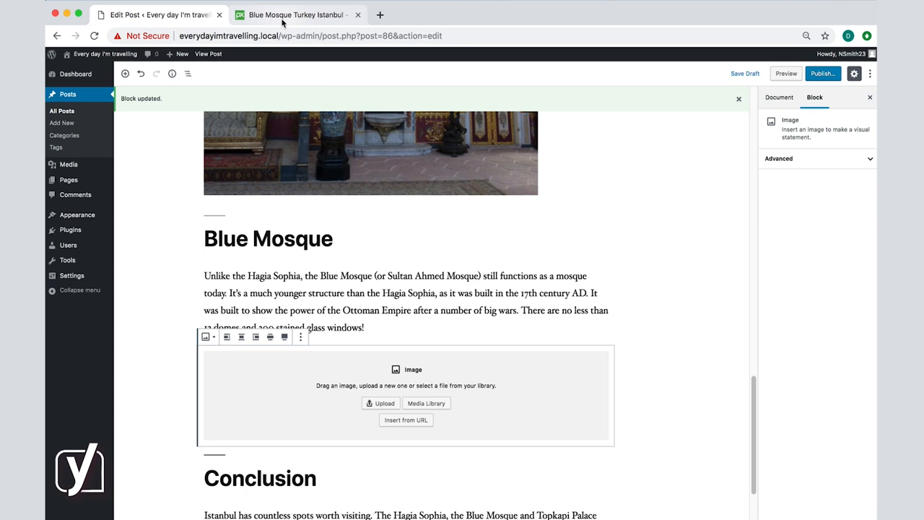
# - Copy the image address of the Blue Mosque photo on its Pixabay page
pyautogui.click(296, 14)
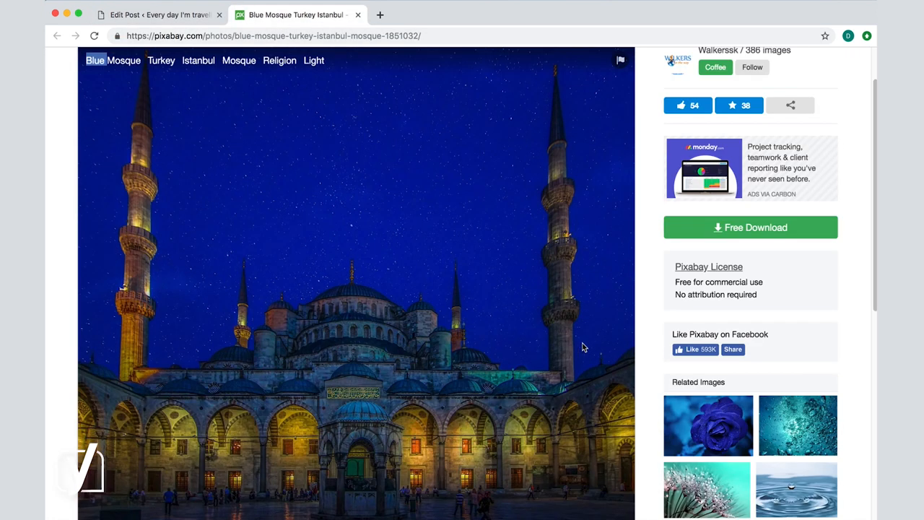
pyautogui.scroll(-3)
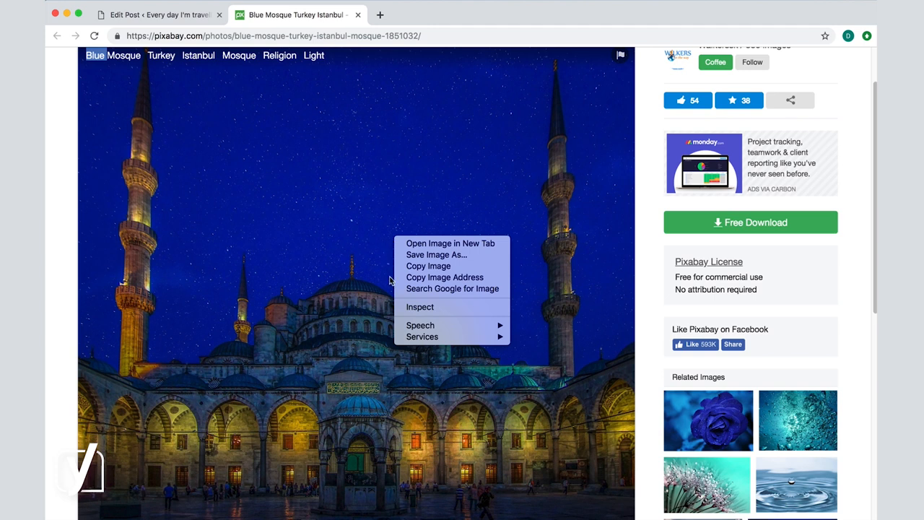
pyautogui.moveTo(444, 277)
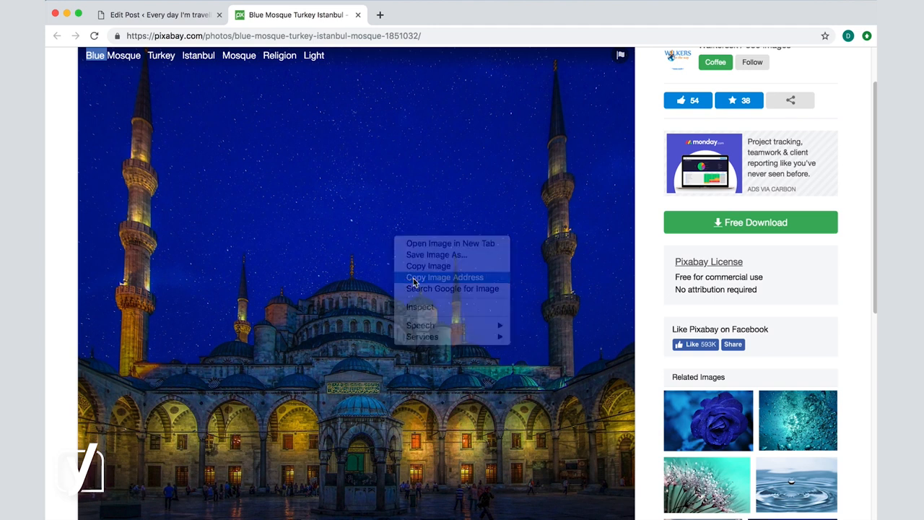
pyautogui.click(445, 277)
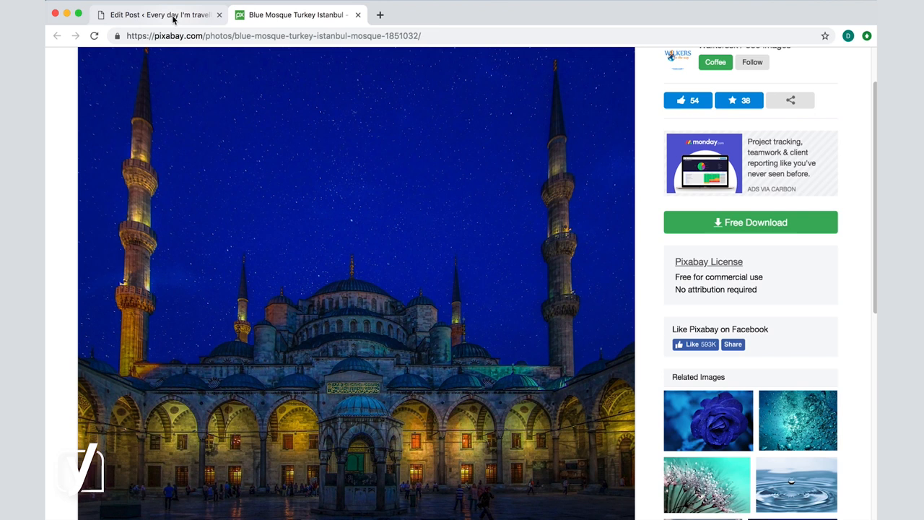
# - Fill the image block with the Blue Mosque photo via Insert from URL and select it
pyautogui.click(156, 14)
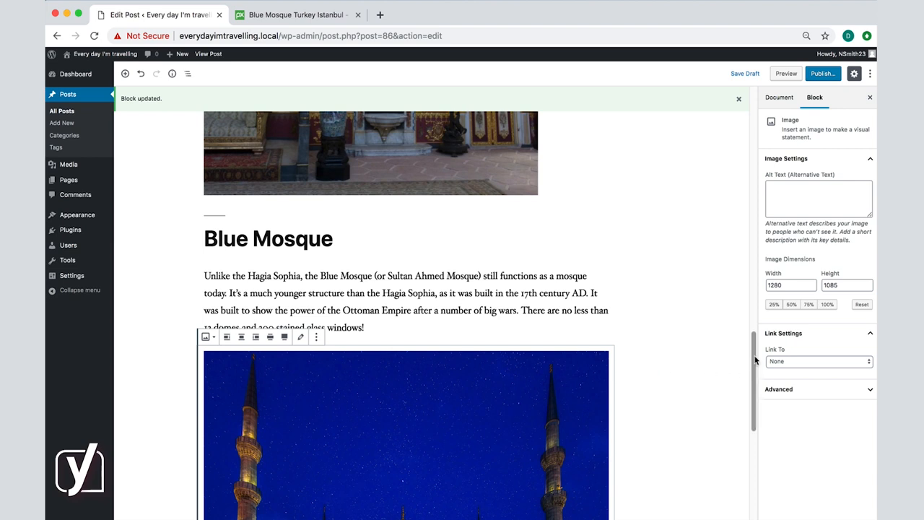
pyautogui.click(780, 97)
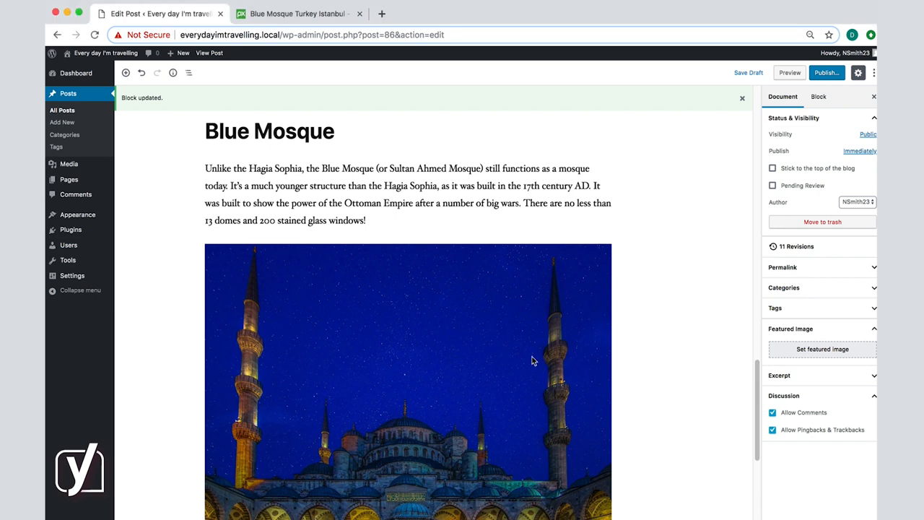
pyautogui.click(407, 361)
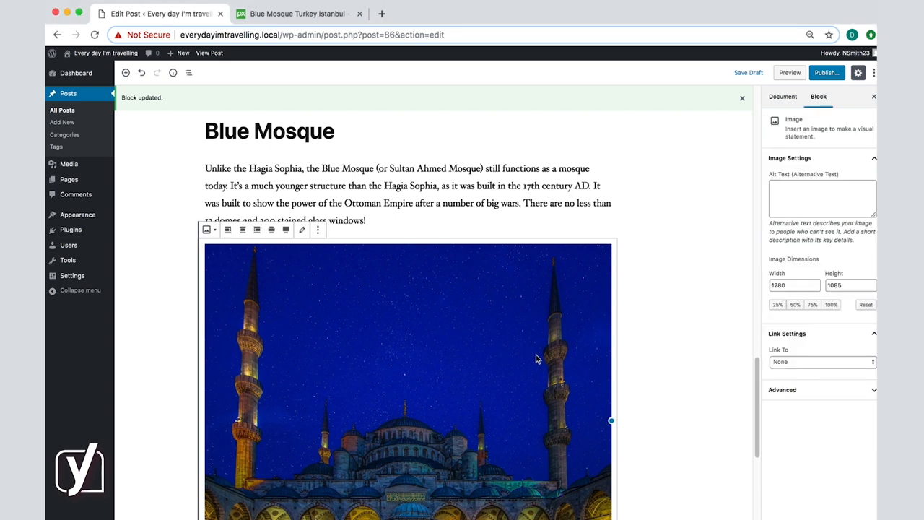
pyautogui.scroll(-3)
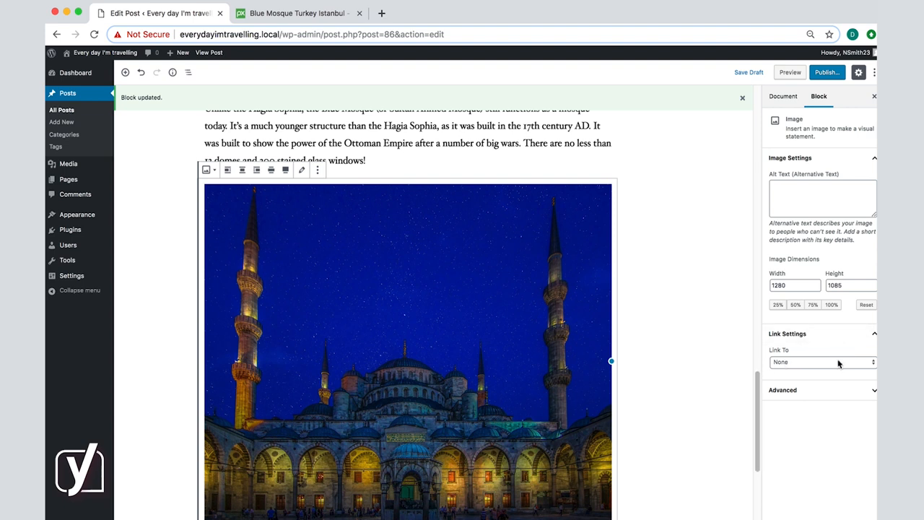
# - Link the Blue Mosque image to its Pixabay page as a Custom URL opening in a new tab
pyautogui.click(822, 361)
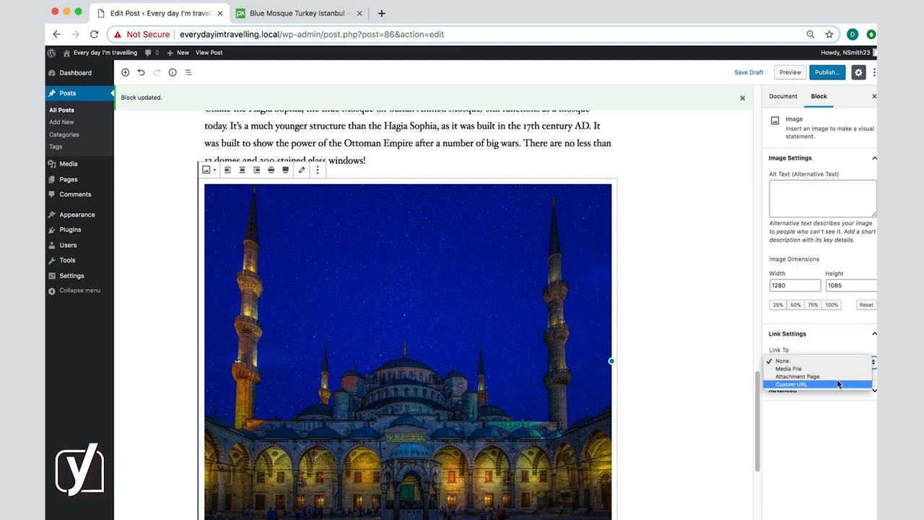
pyautogui.click(792, 384)
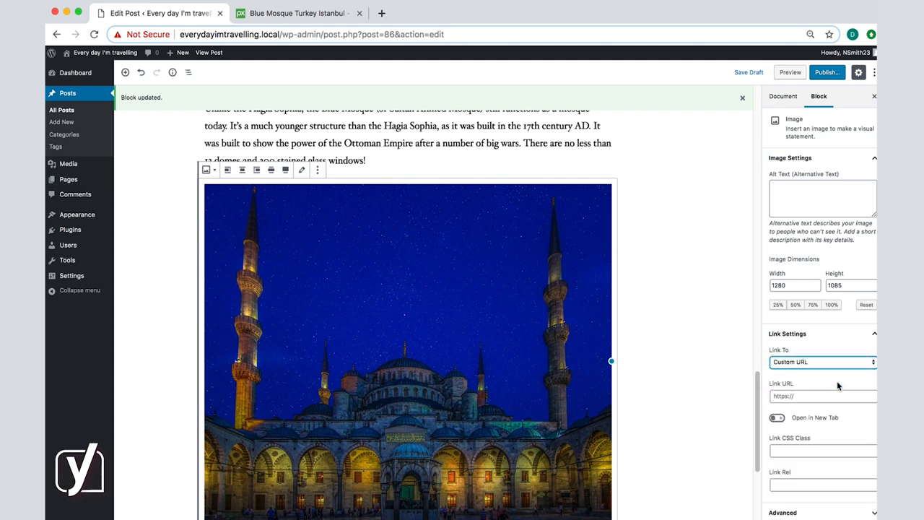
pyautogui.click(823, 396)
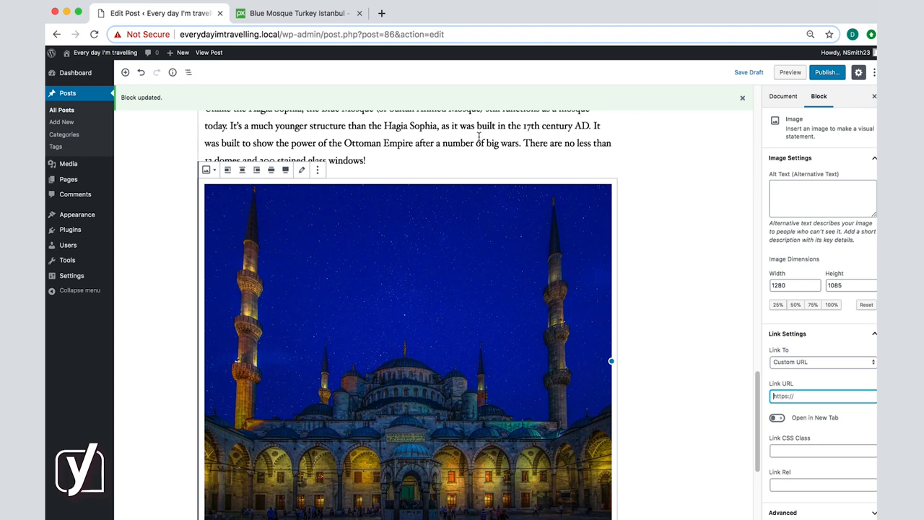
pyautogui.click(296, 13)
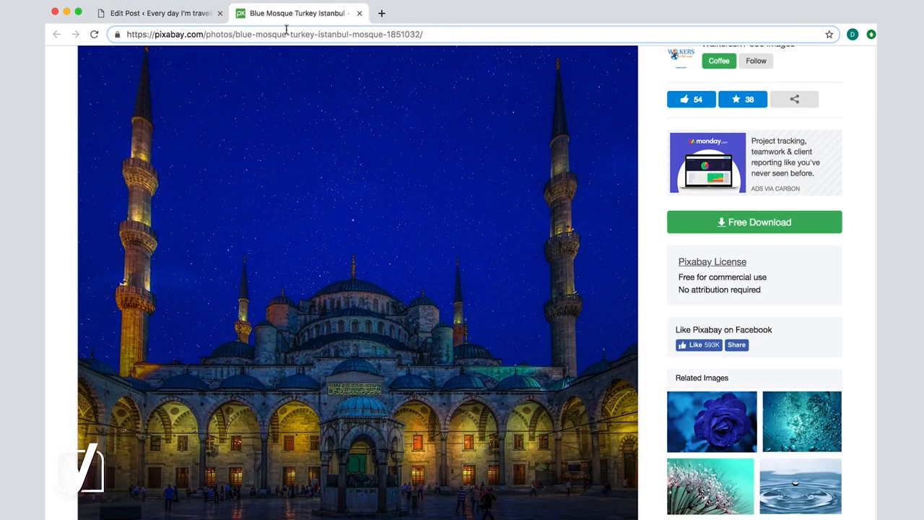
pyautogui.click(159, 13)
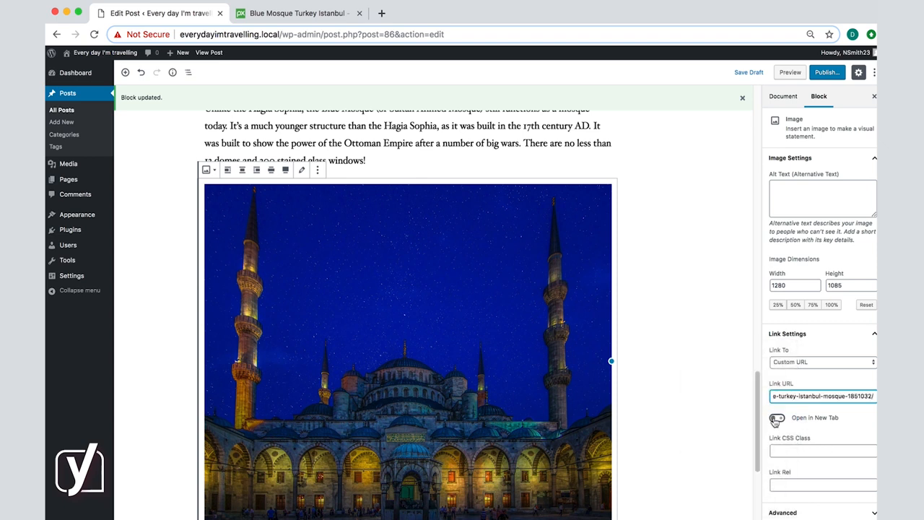
pyautogui.click(777, 418)
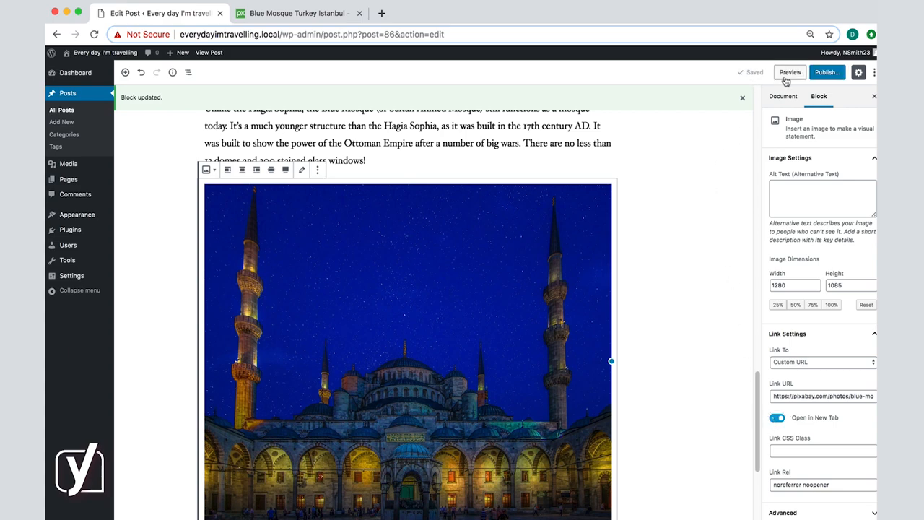
# - Preview the post and follow the Blue Mosque photo's link to its Pixabay page
pyautogui.click(789, 72)
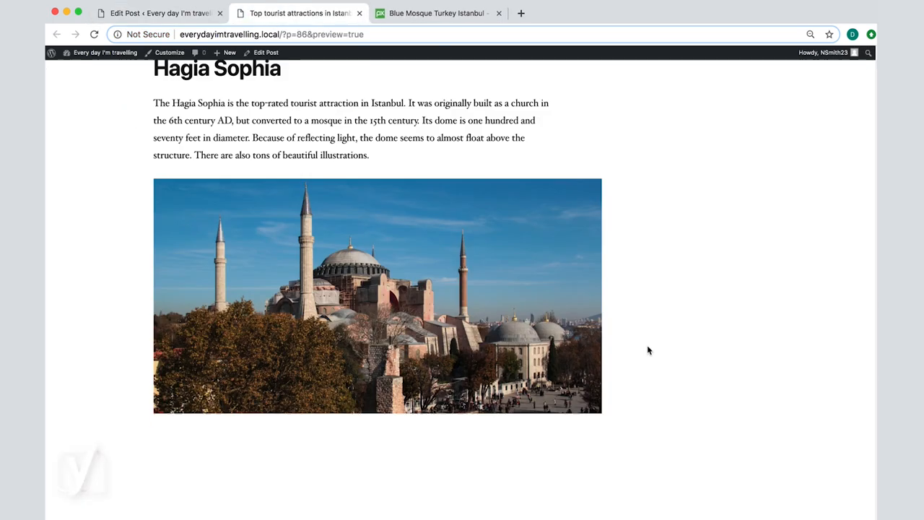
pyautogui.scroll(-3)
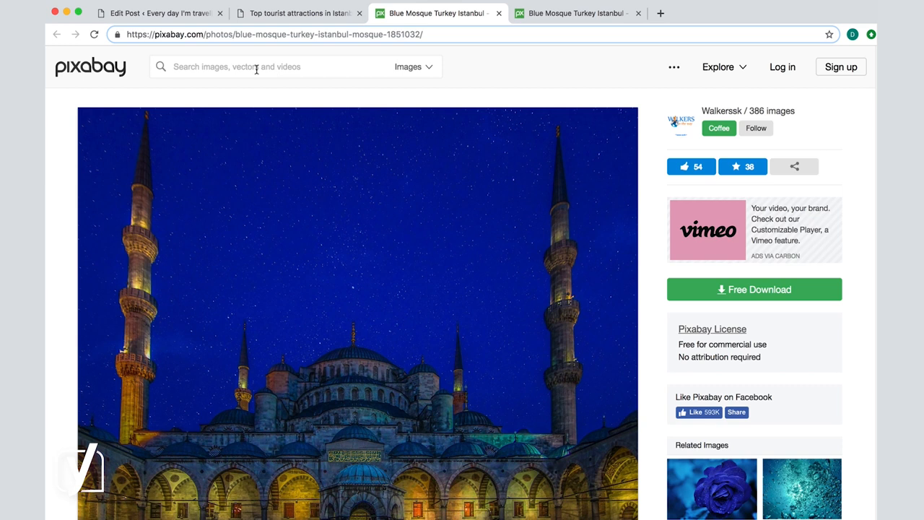
pyautogui.moveTo(312, 35)
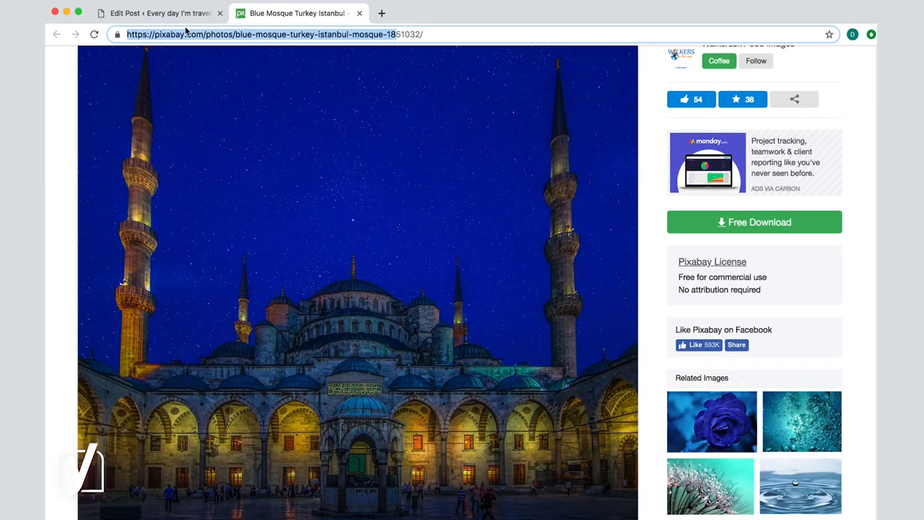
# - Drag Hagia_Sophia2.jpg from Finder into the post below the aerial Hagia Sophia image
pyautogui.click(159, 13)
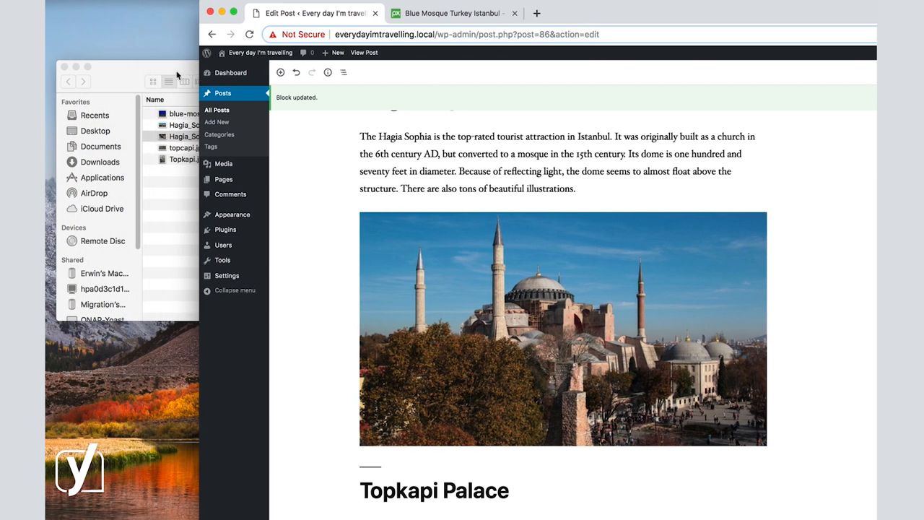
pyautogui.click(152, 133)
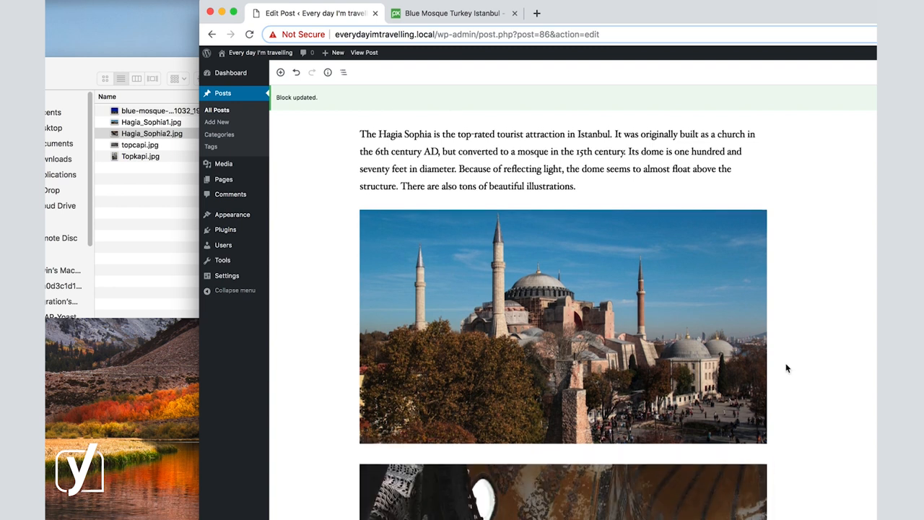
pyautogui.scroll(-3)
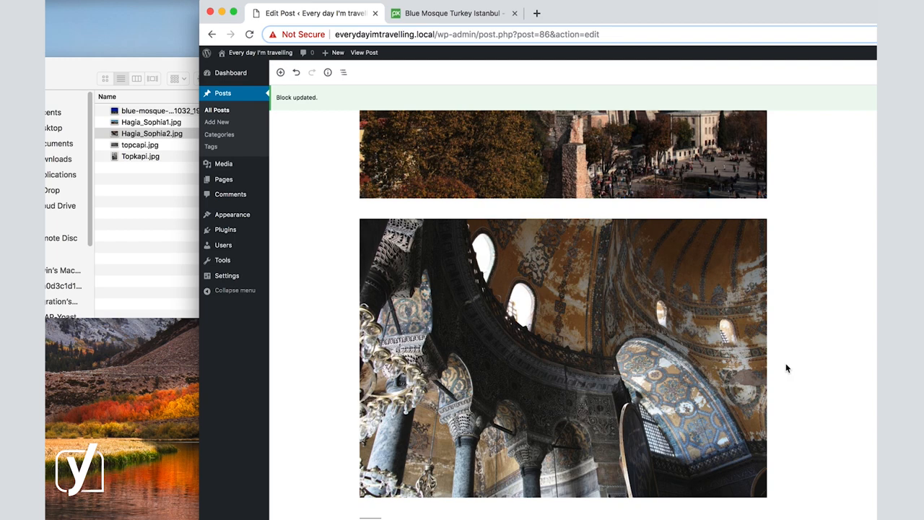